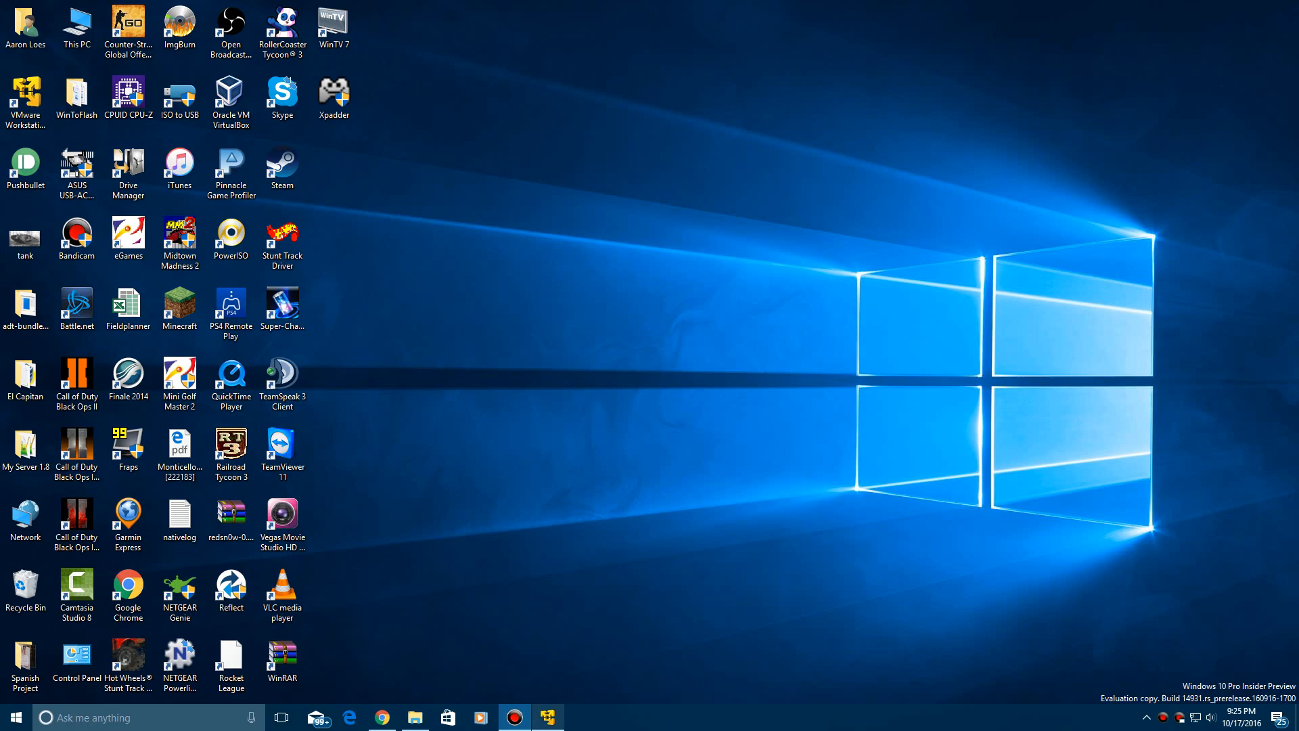
# - Boot the Windows 95 virtual machine and open the Player menu for its CD/DVD drive options
pyautogui.click(547, 717)
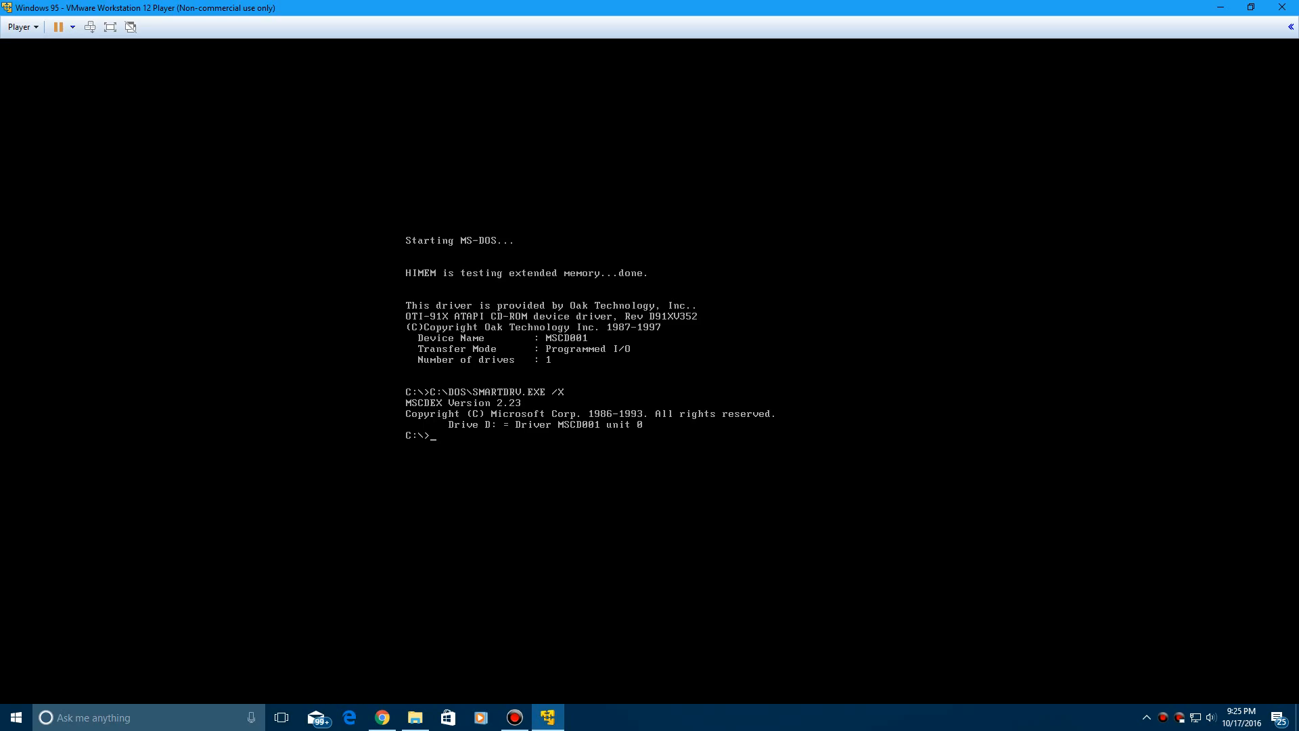
pyautogui.click(22, 27)
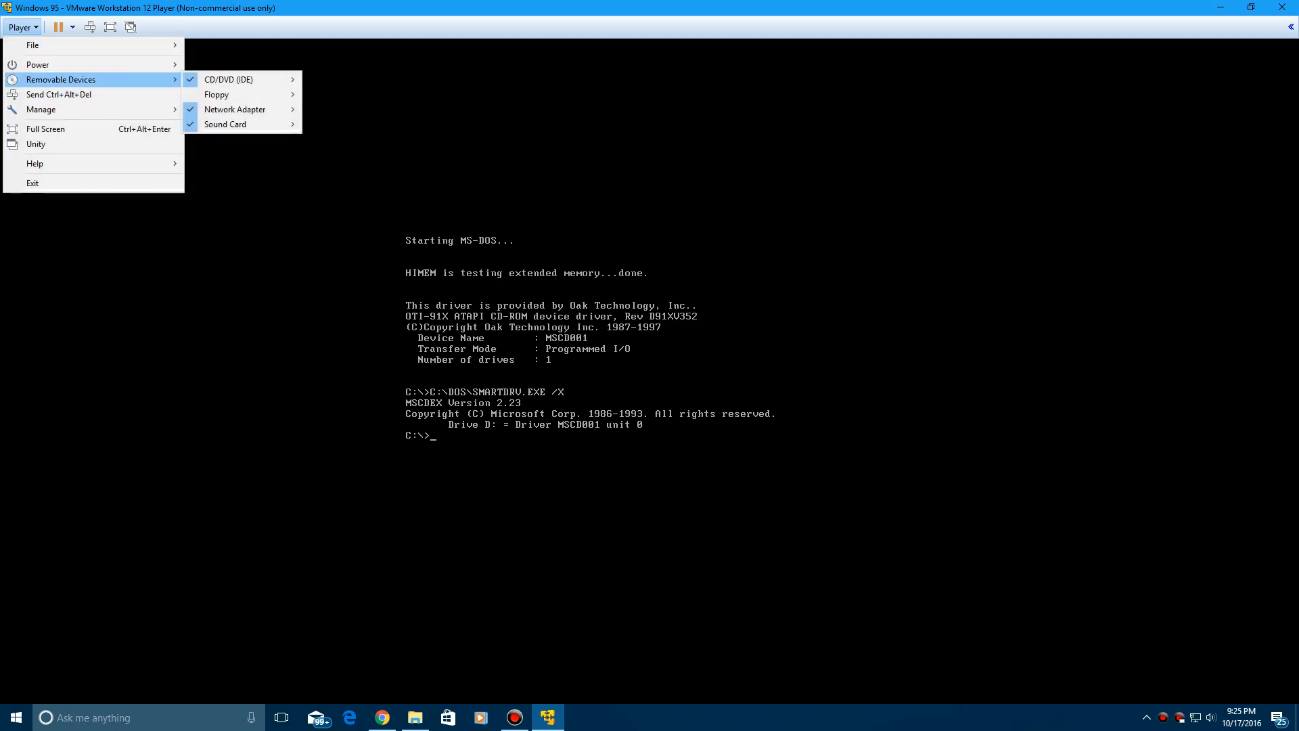
pyautogui.moveTo(240, 78)
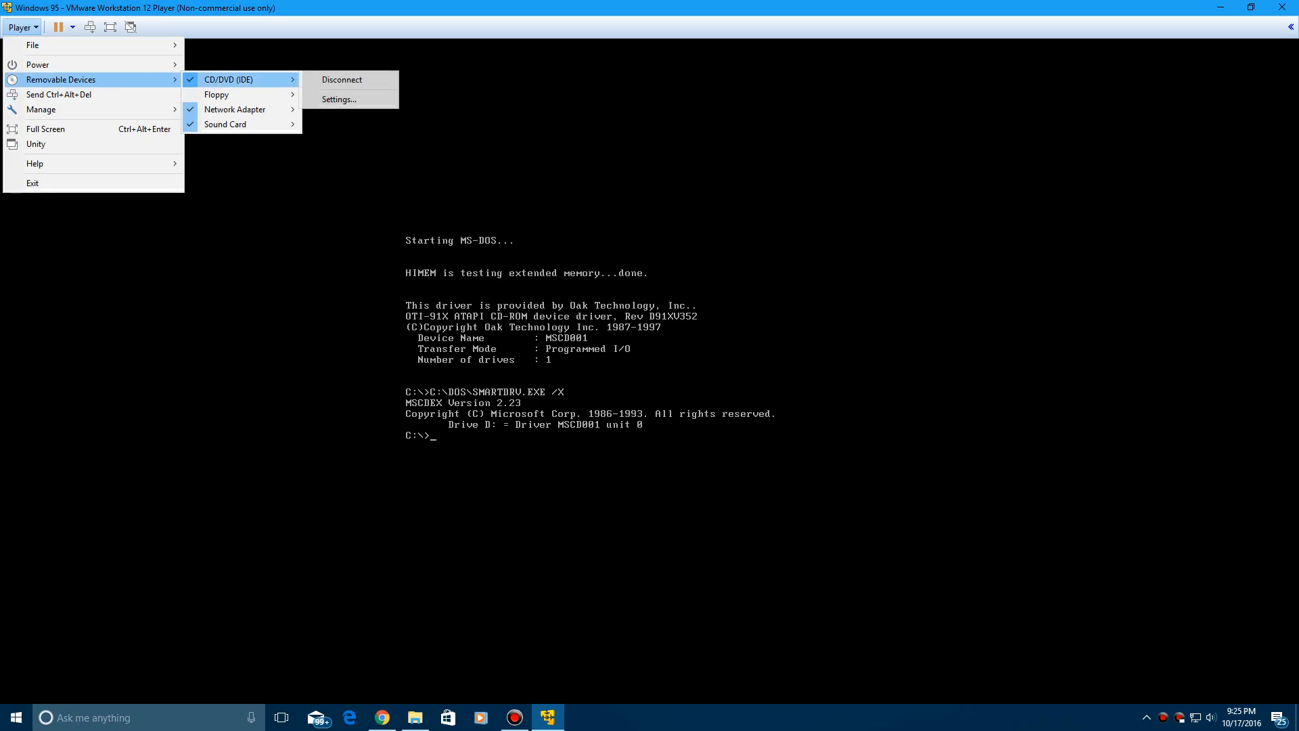
# - Review the CD/DVD drive settings, confirm the ISO image connection, and accept them
pyautogui.click(580, 332)
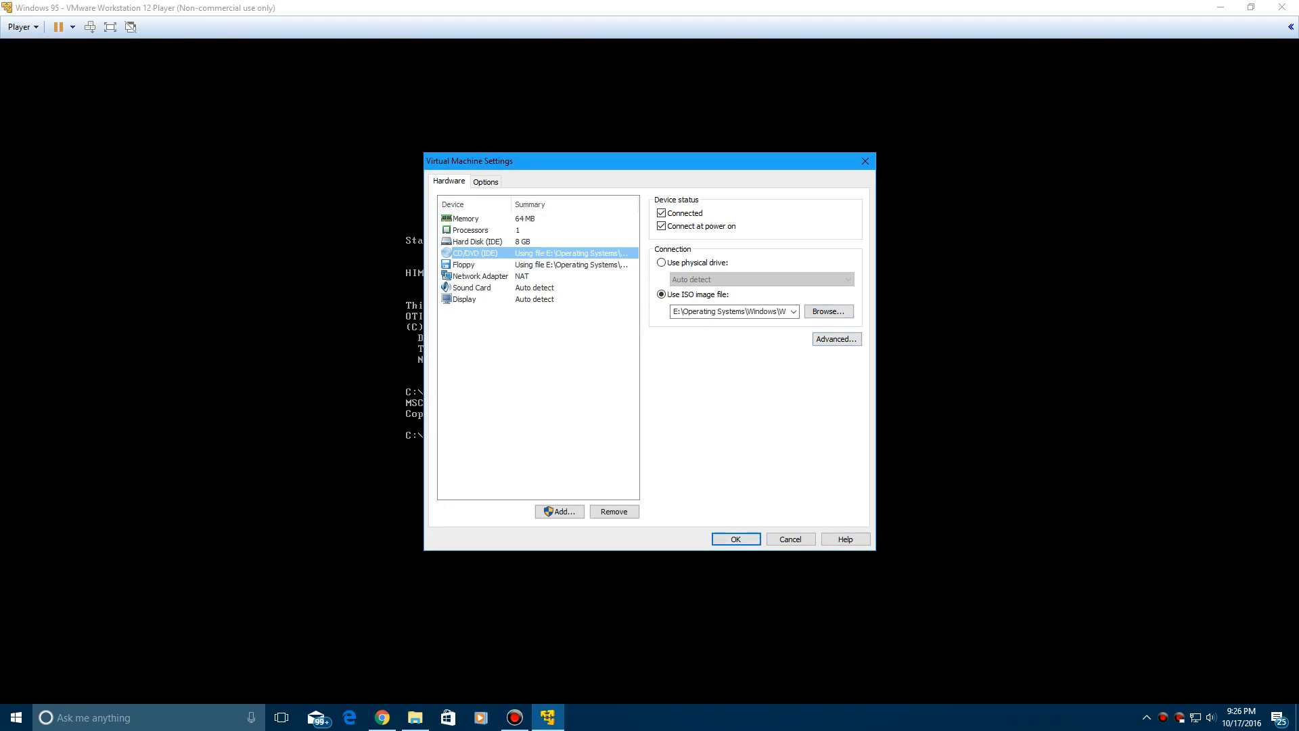
pyautogui.click(735, 539)
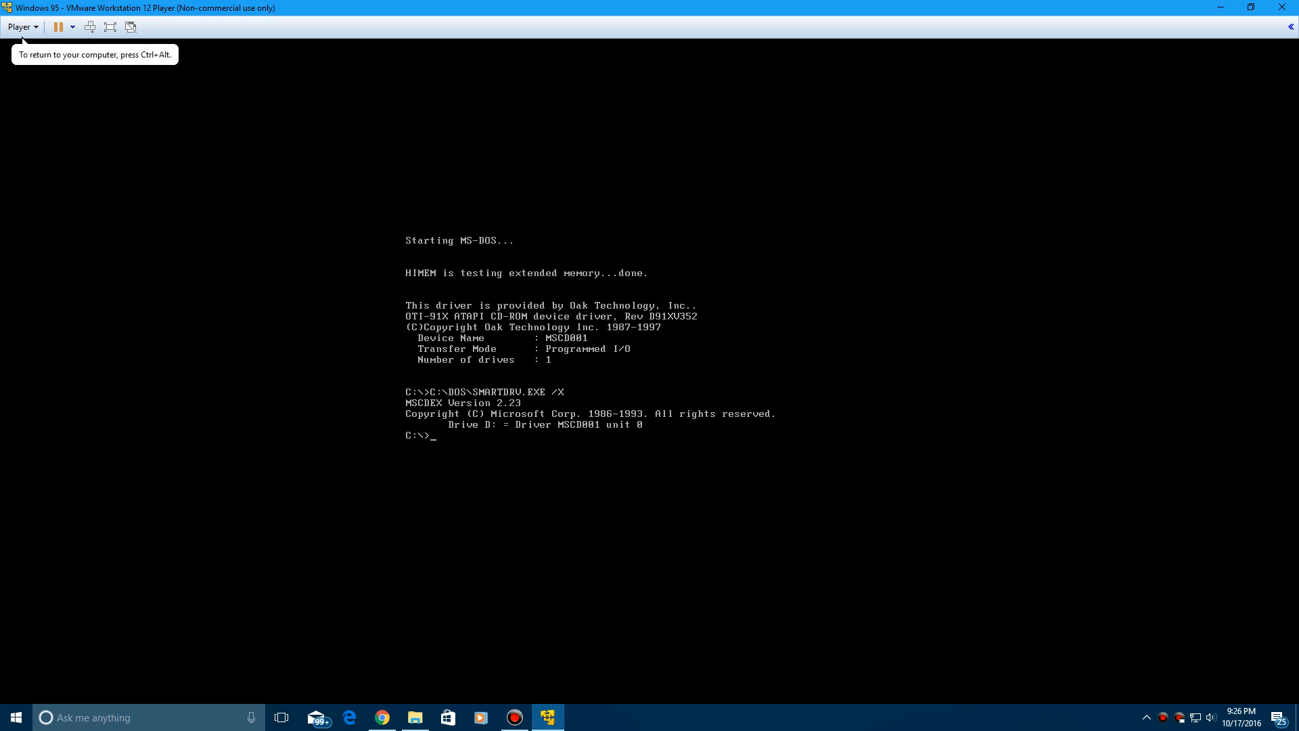
# - Switch to drive D:, list its contents with dir, and run setup
pyautogui.write('D:')
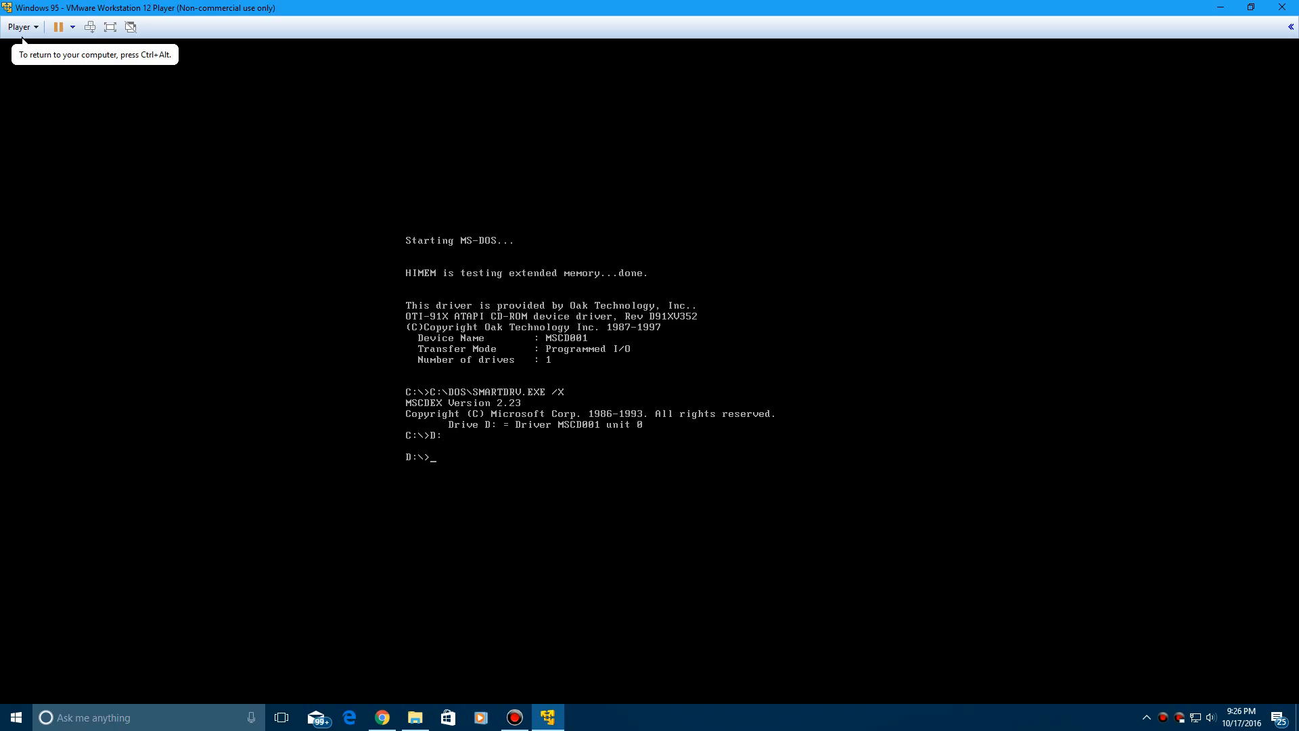
pyautogui.write('dir')
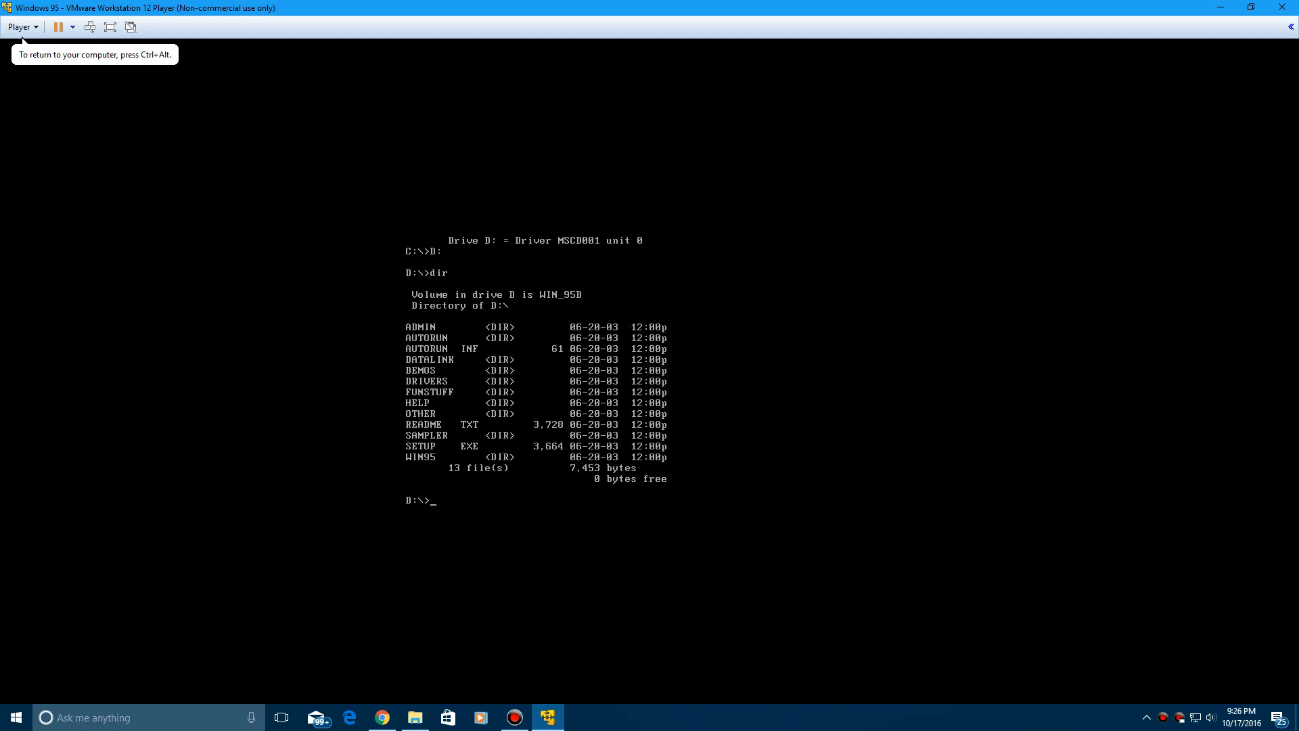
pyautogui.write('setup')
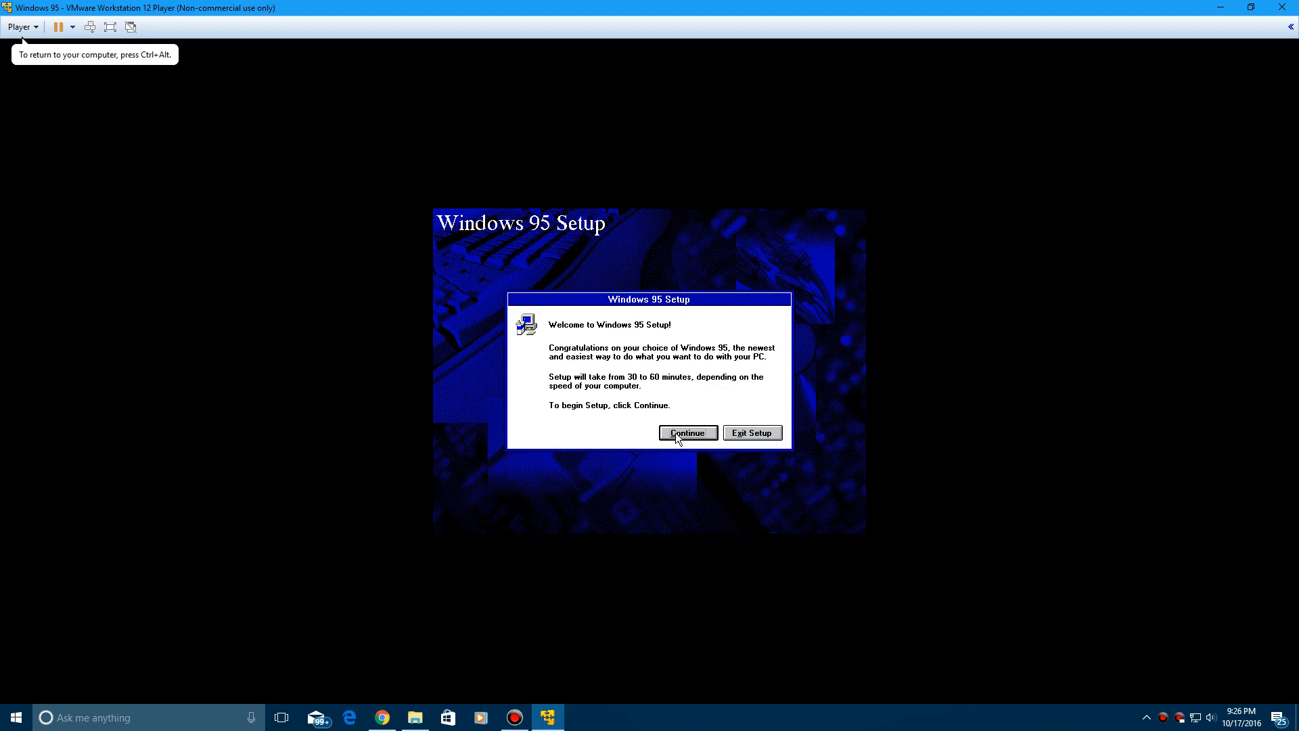
# - Begin Setup, accept the license, and keep the C:\WINDOWS folder with Typical setup
pyautogui.click(686, 432)
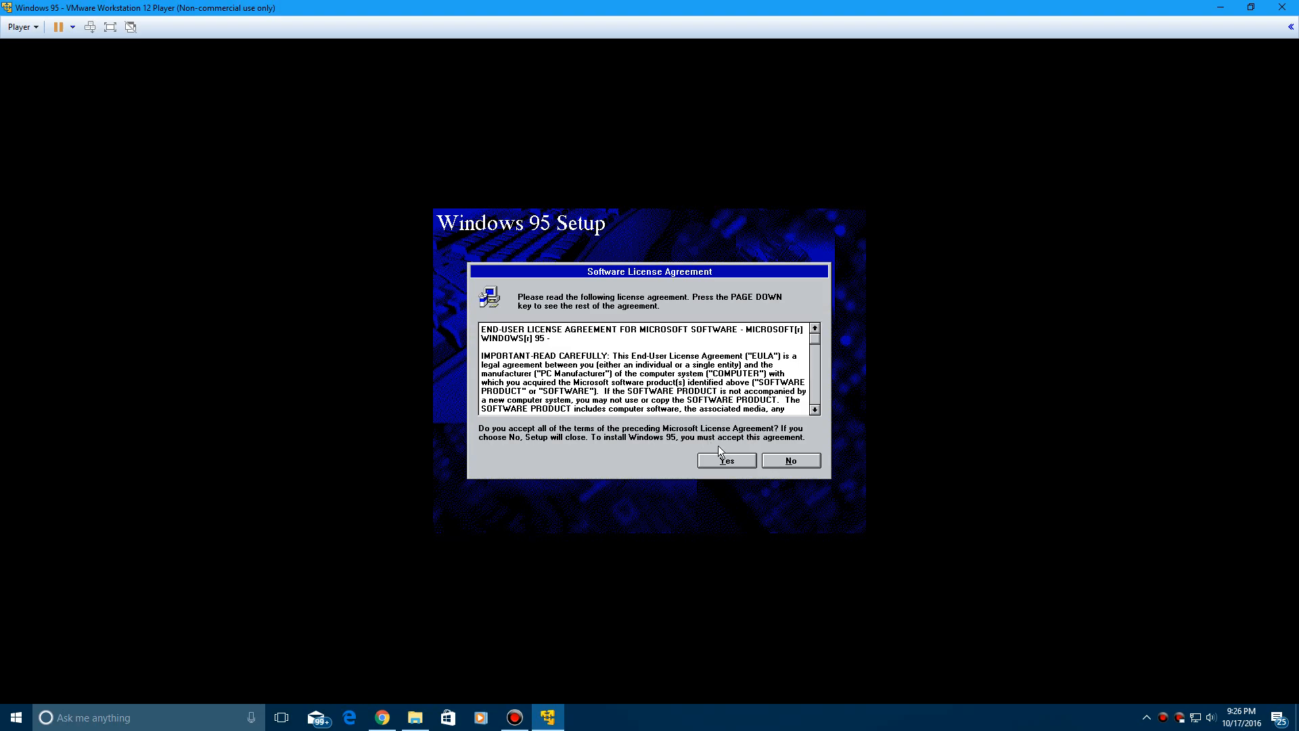
pyautogui.click(723, 461)
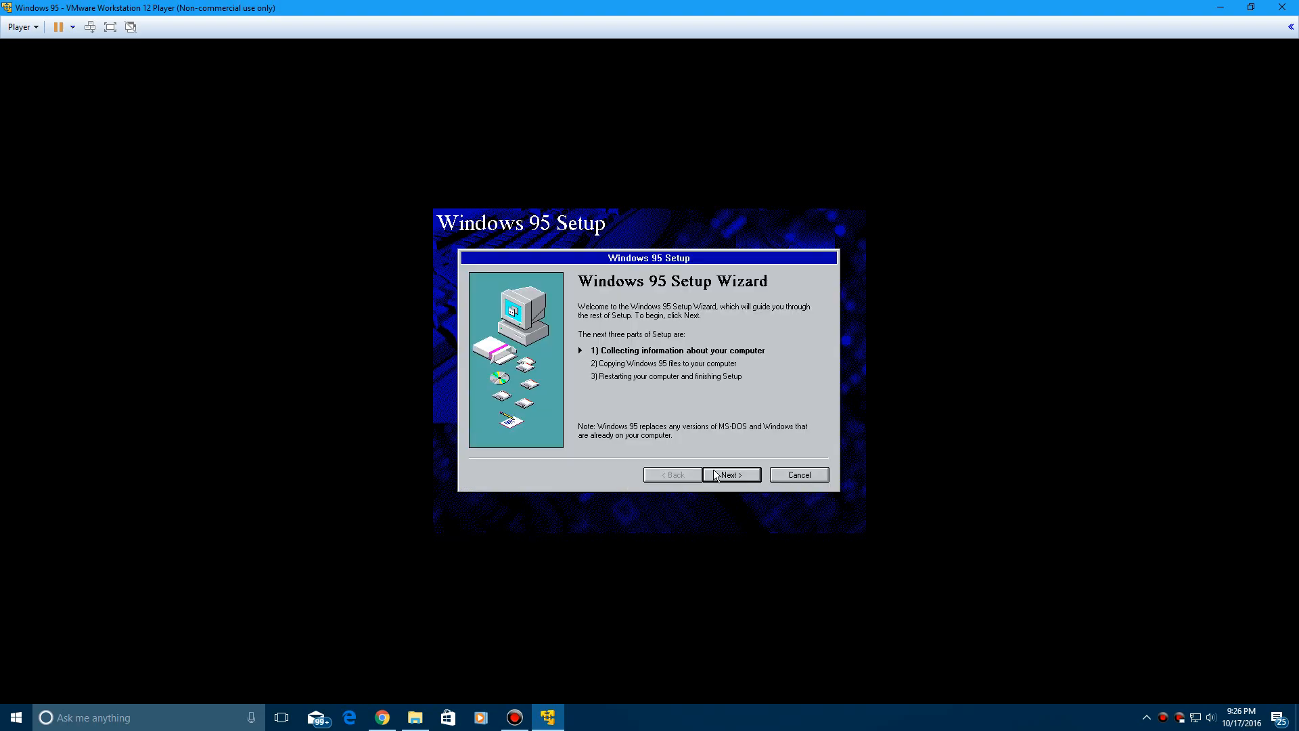
pyautogui.click(730, 474)
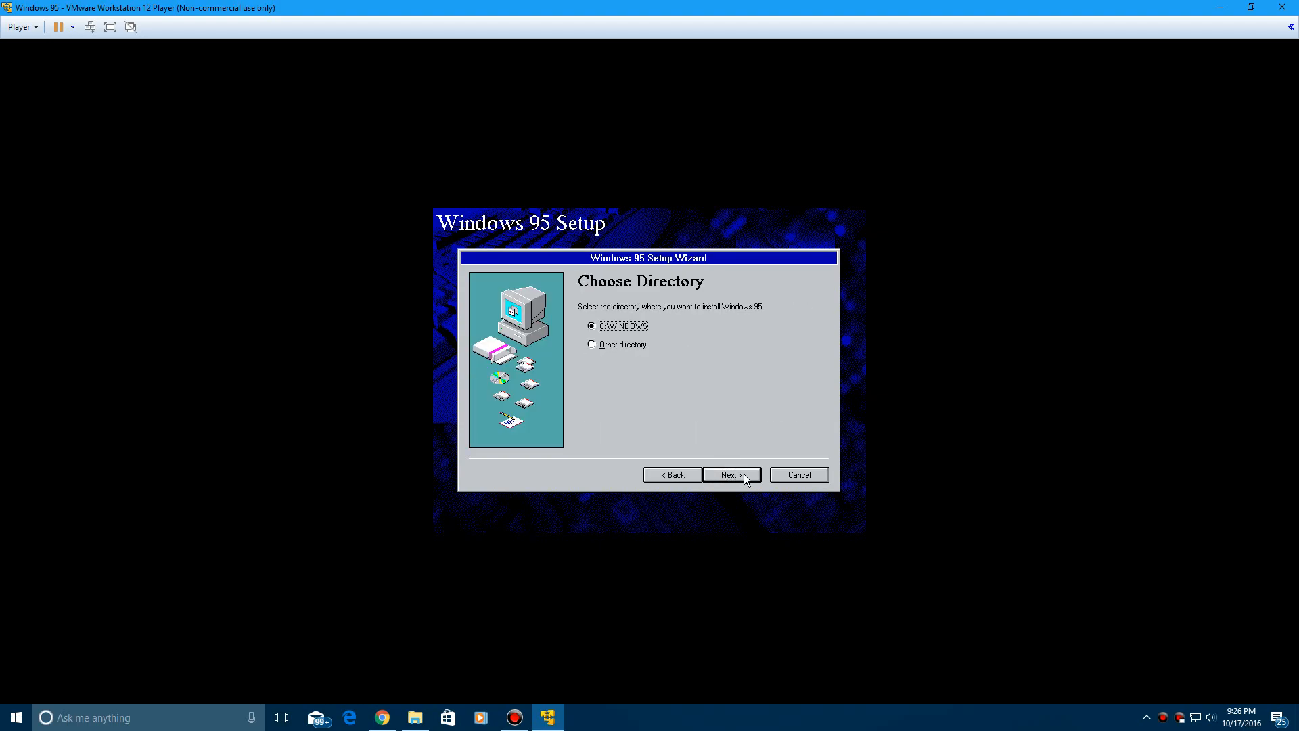
pyautogui.moveTo(621, 335)
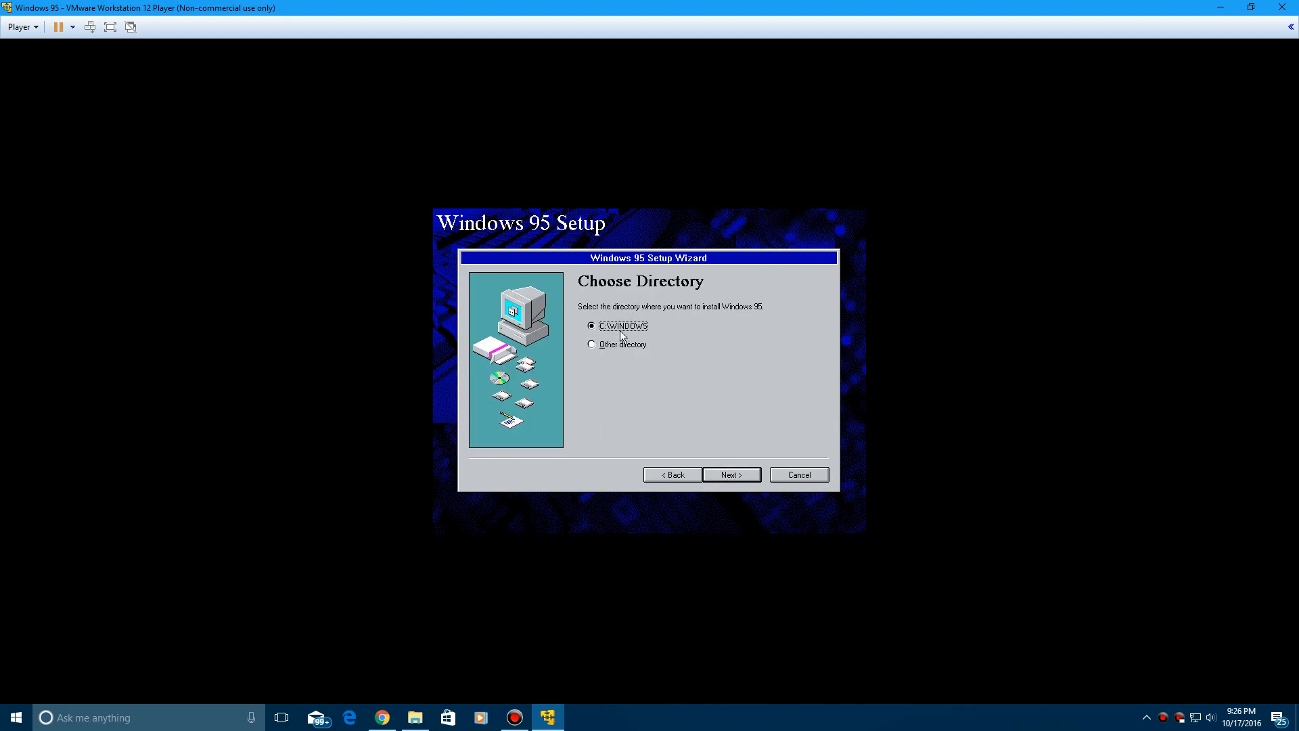
pyautogui.click(731, 474)
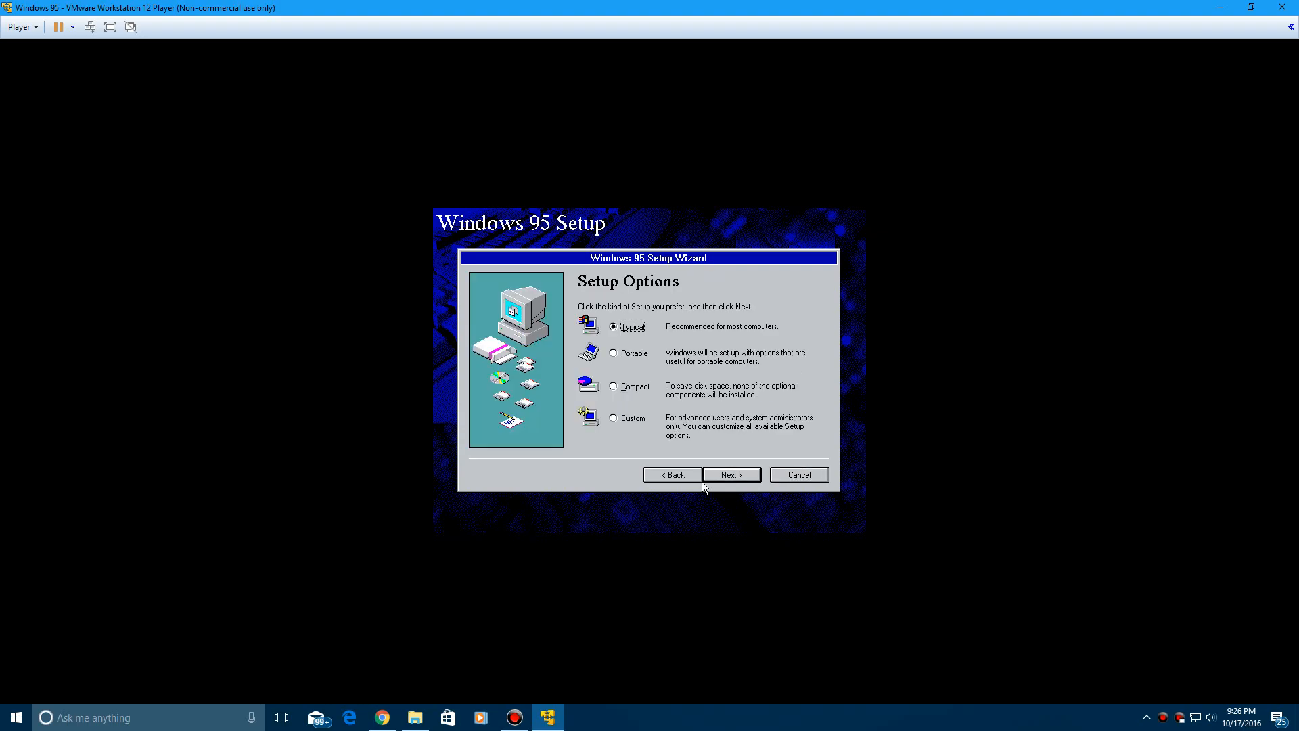
pyautogui.moveTo(631, 336)
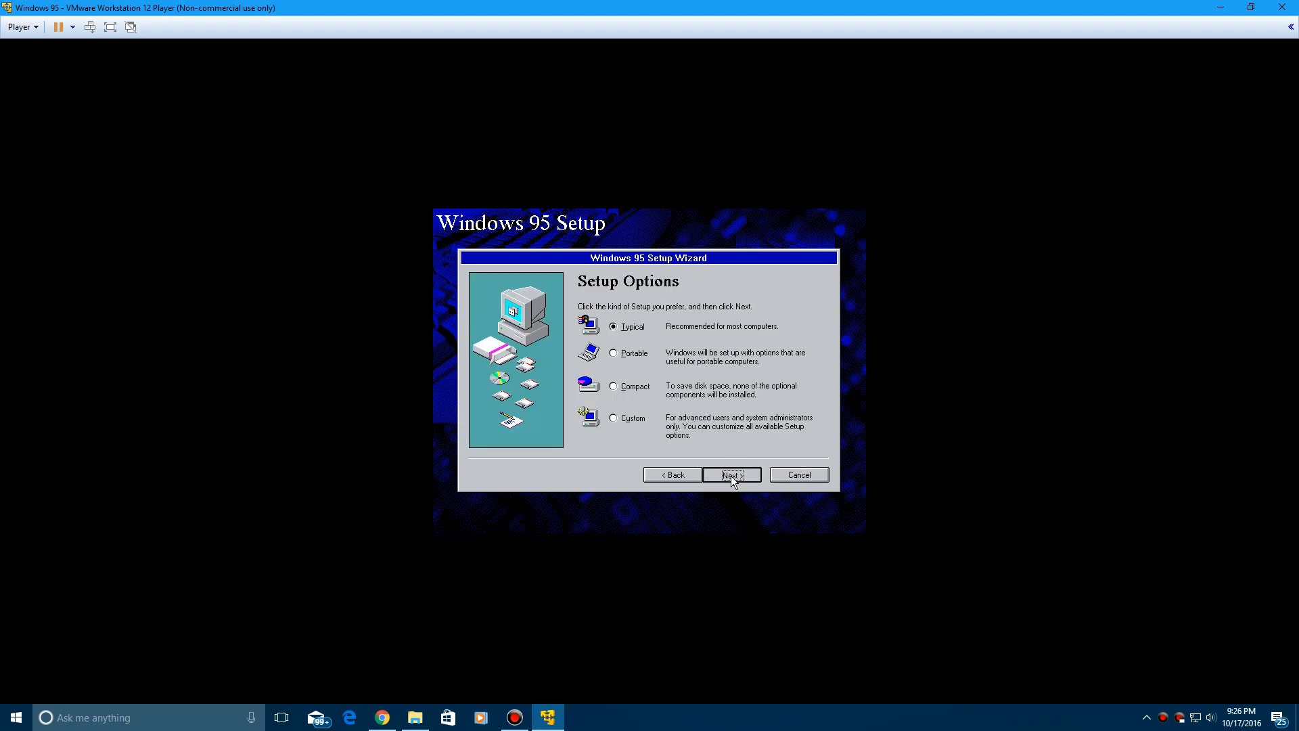
pyautogui.click(731, 474)
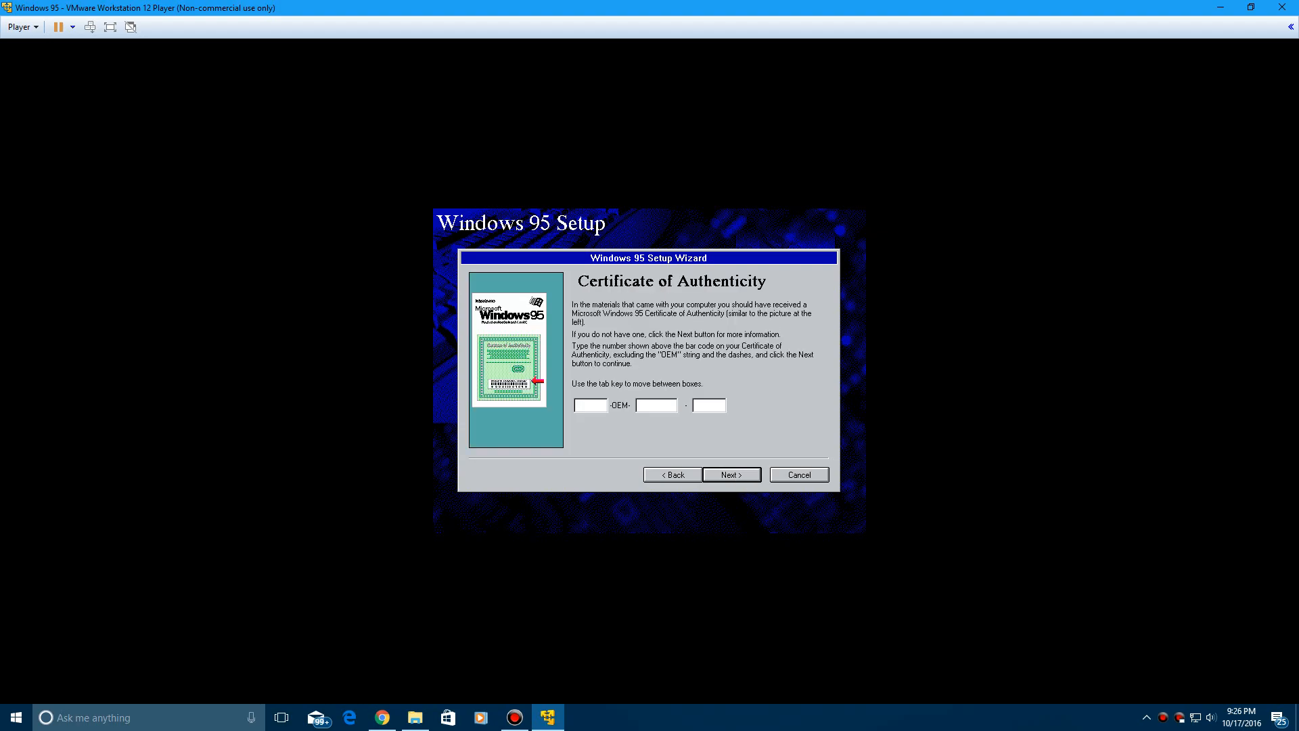
# - Pass the certificate page, enter the name 'Ev', and detect Network Adapter and Sound card
pyautogui.click(590, 405)
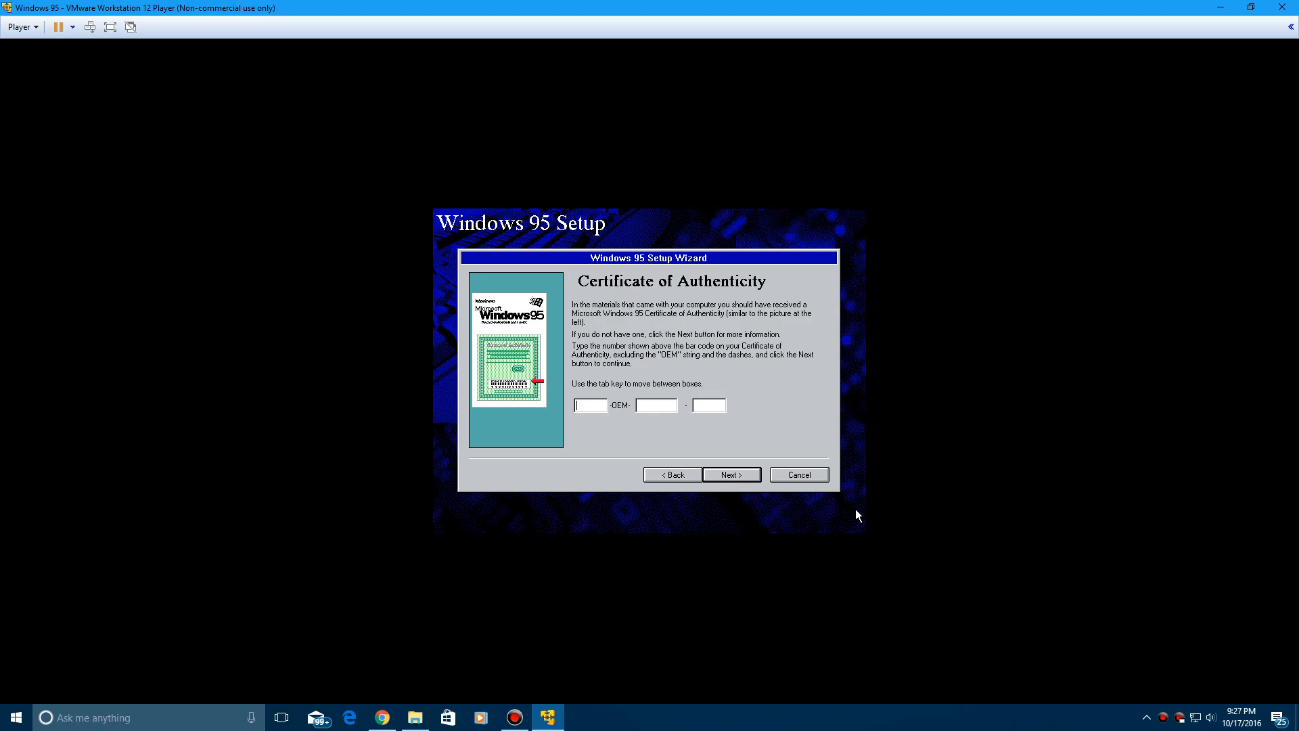
pyautogui.click(731, 474)
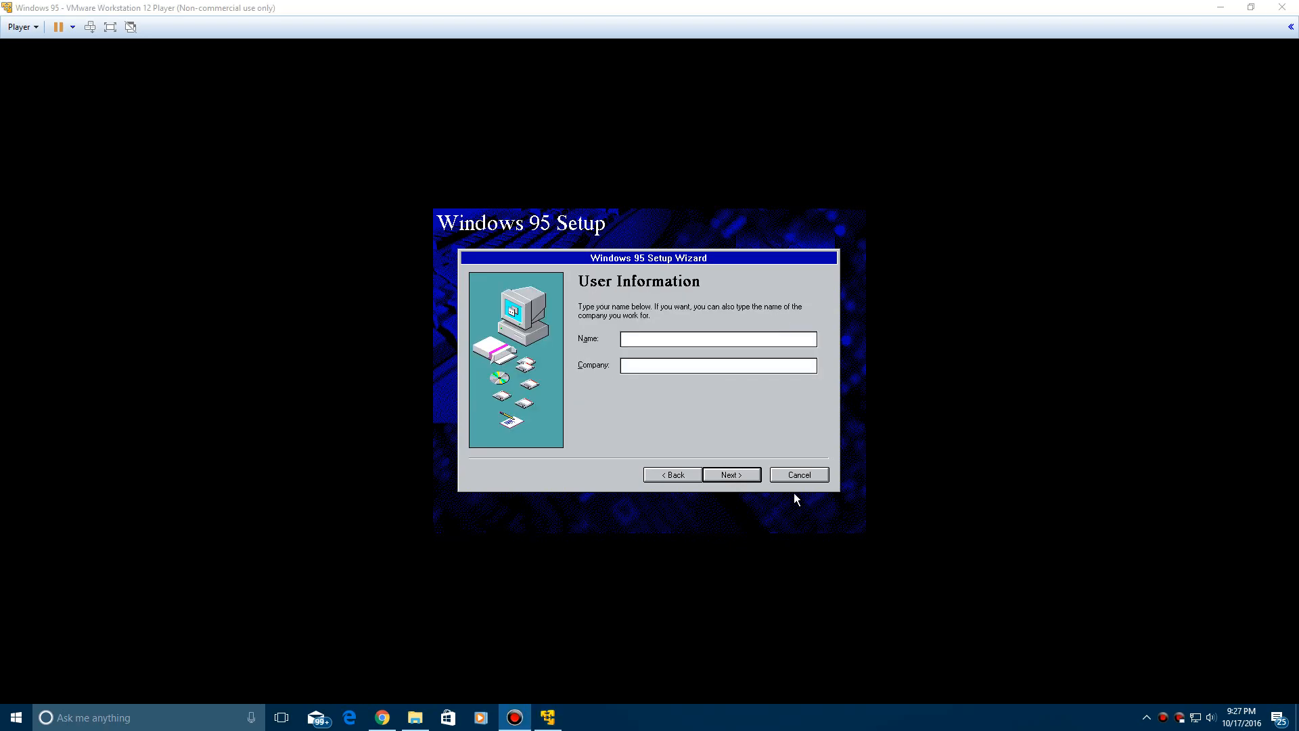
pyautogui.write('Ev')
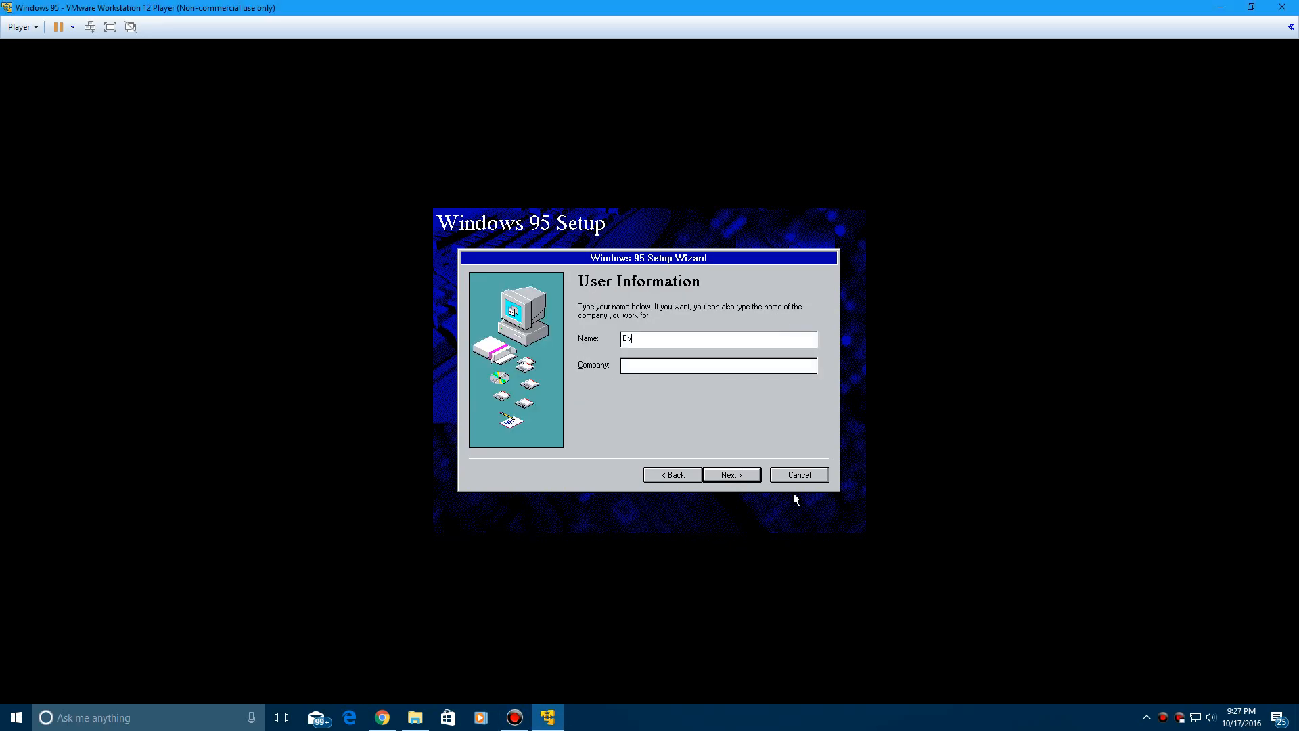
pyautogui.click(731, 474)
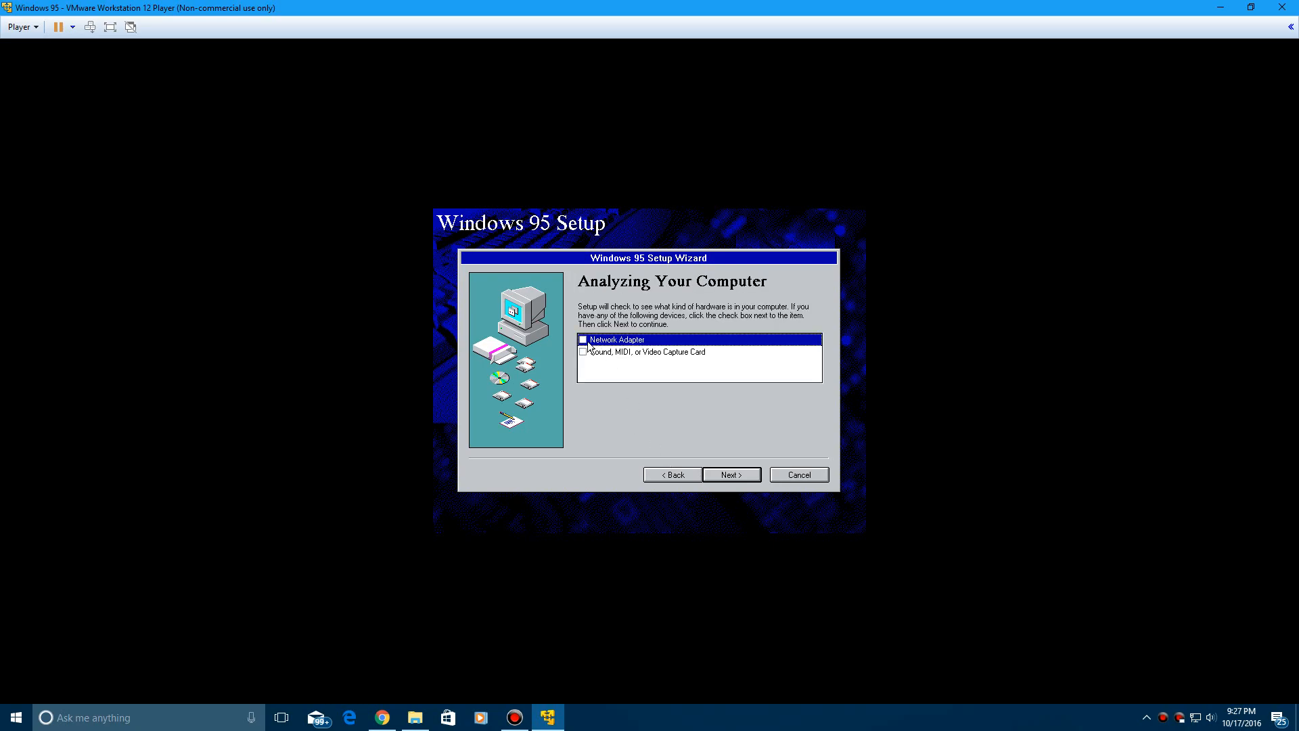
pyautogui.click(583, 351)
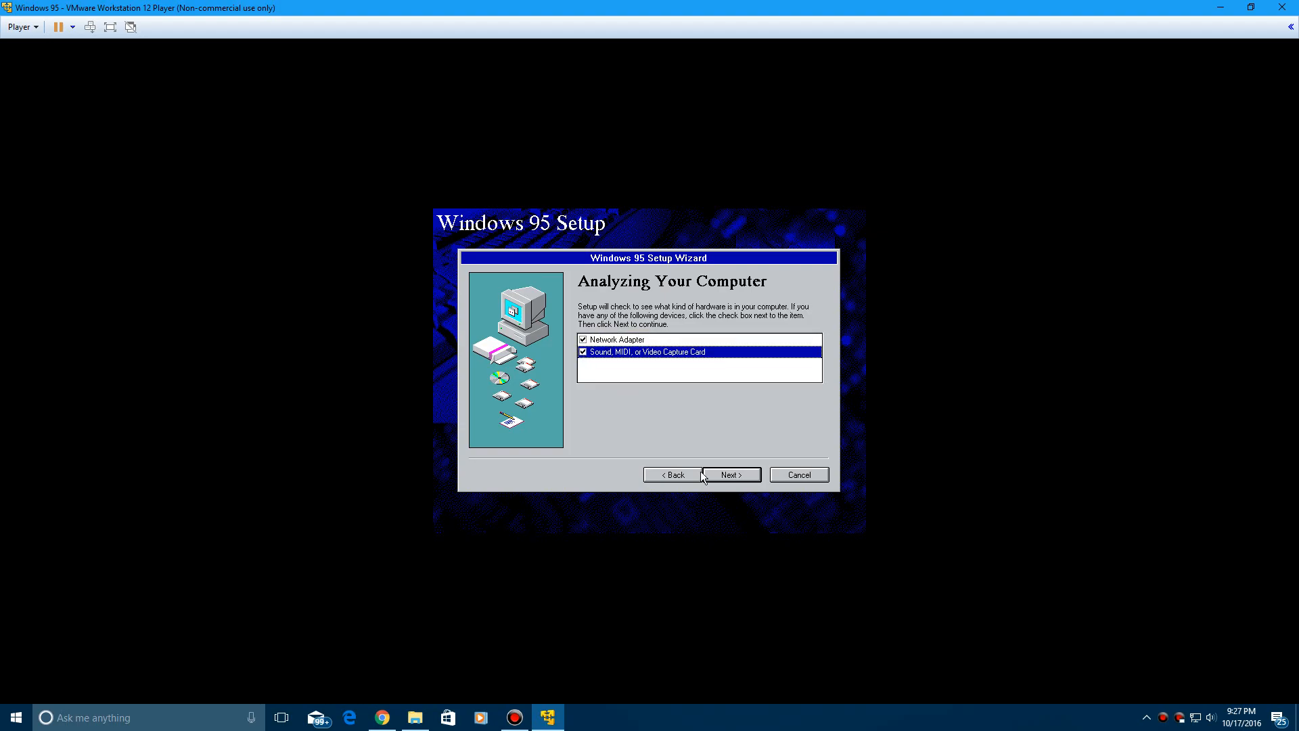
pyautogui.click(733, 473)
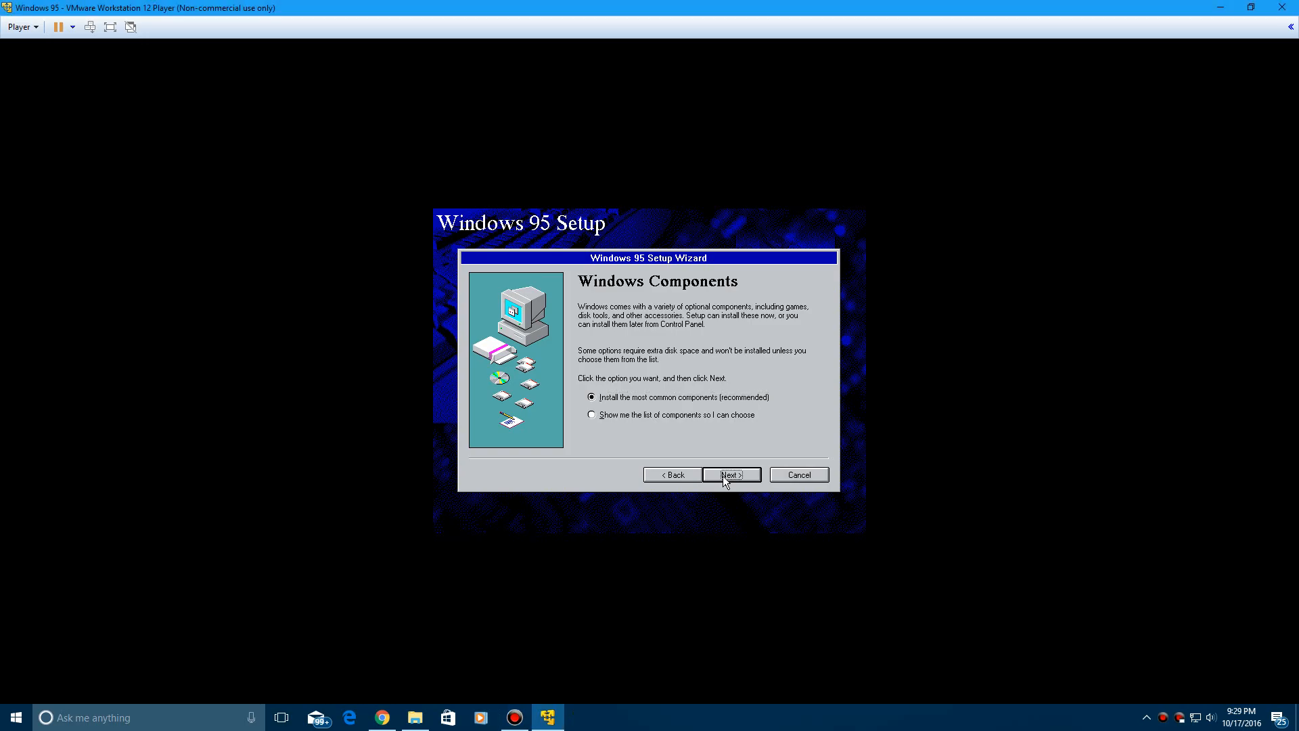
# - Keep the most common components and decline creating a startup disk
pyautogui.click(731, 474)
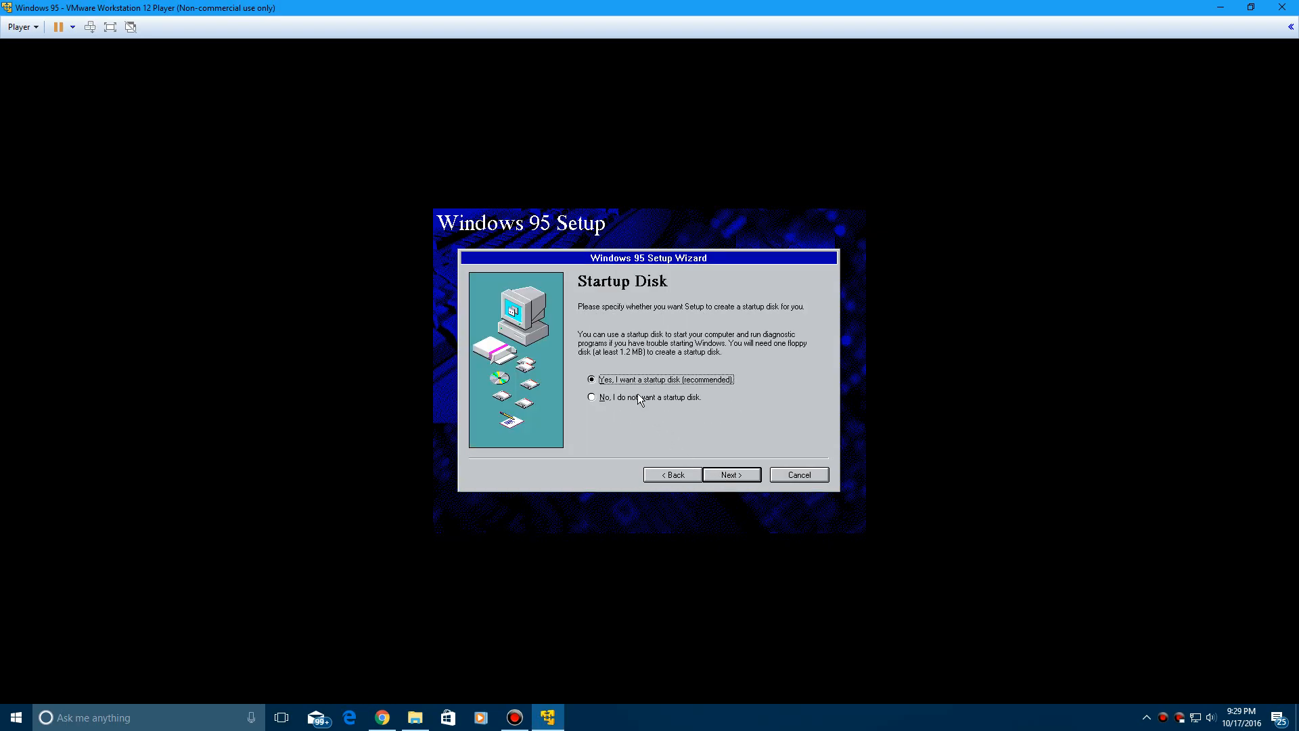
pyautogui.click(591, 397)
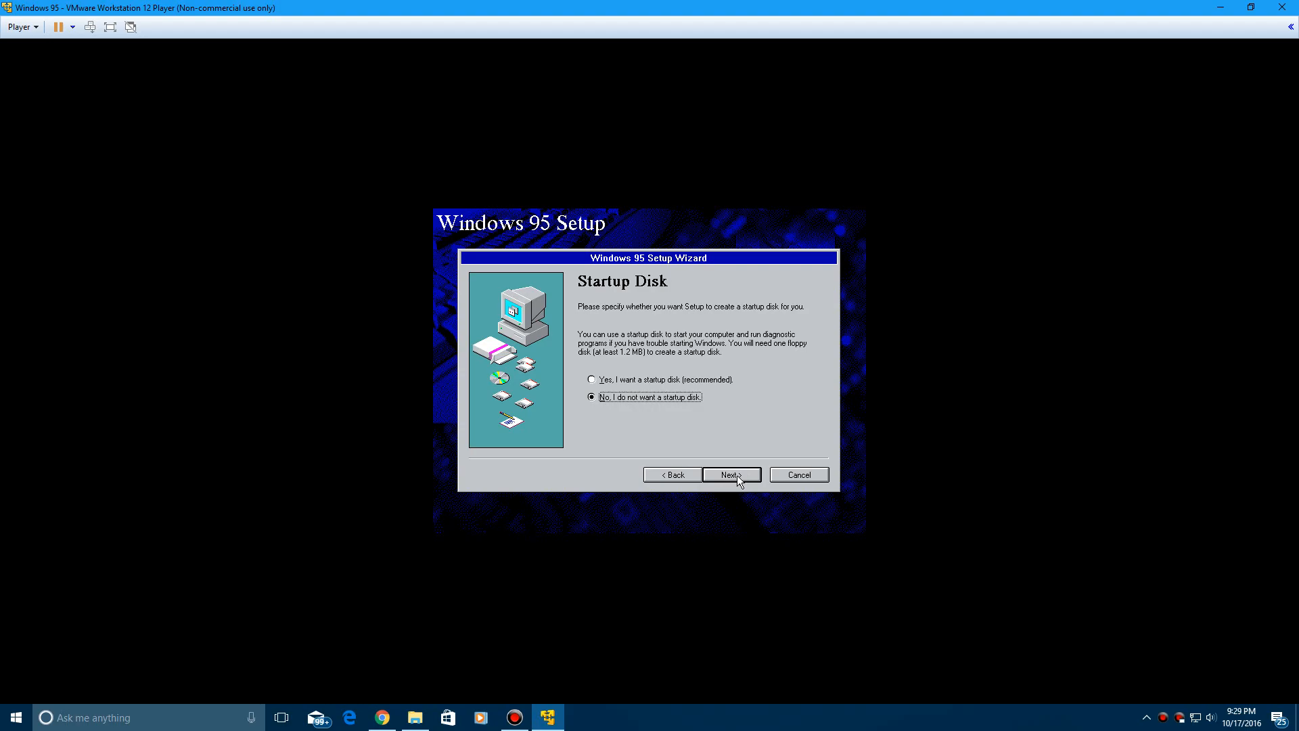
pyautogui.click(731, 474)
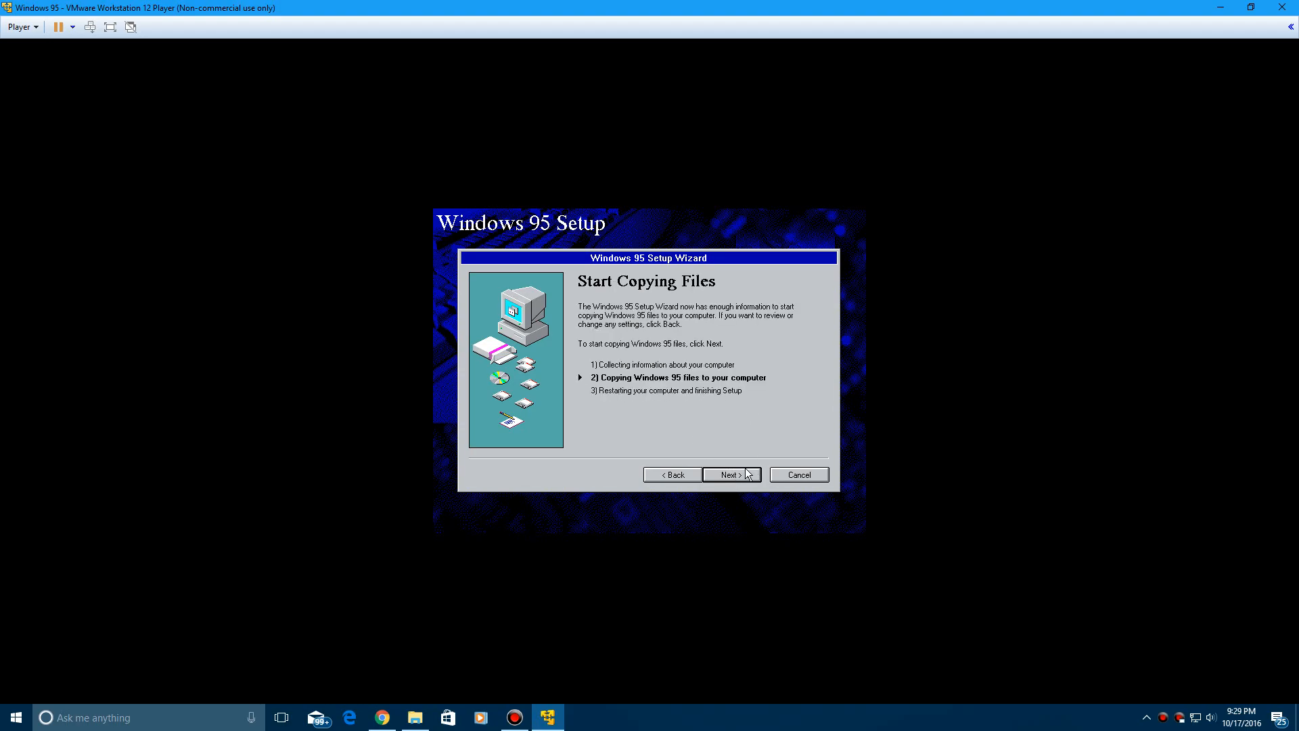
# - Start copying the Windows 95 files and wait until Finishing Setup appears
pyautogui.click(730, 474)
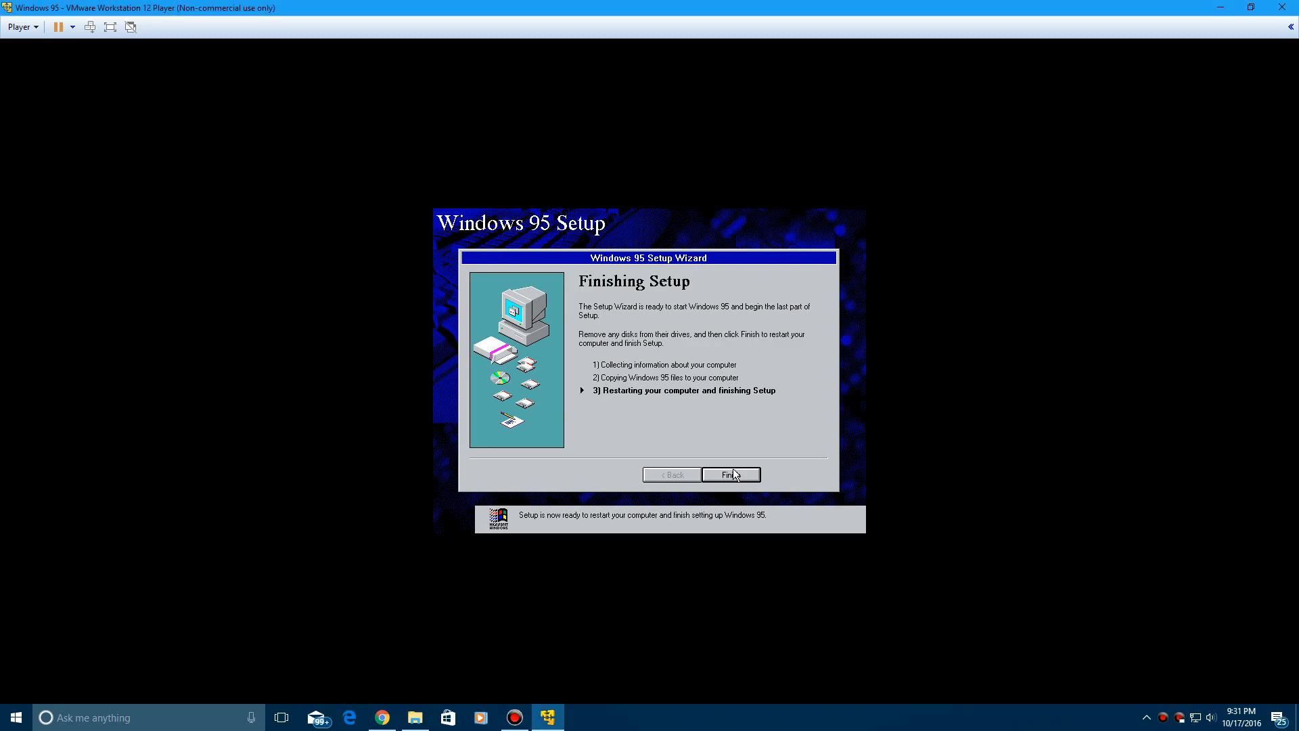
# - Finish Setup so Windows 95 restarts and begins configuring hardware
pyautogui.click(730, 476)
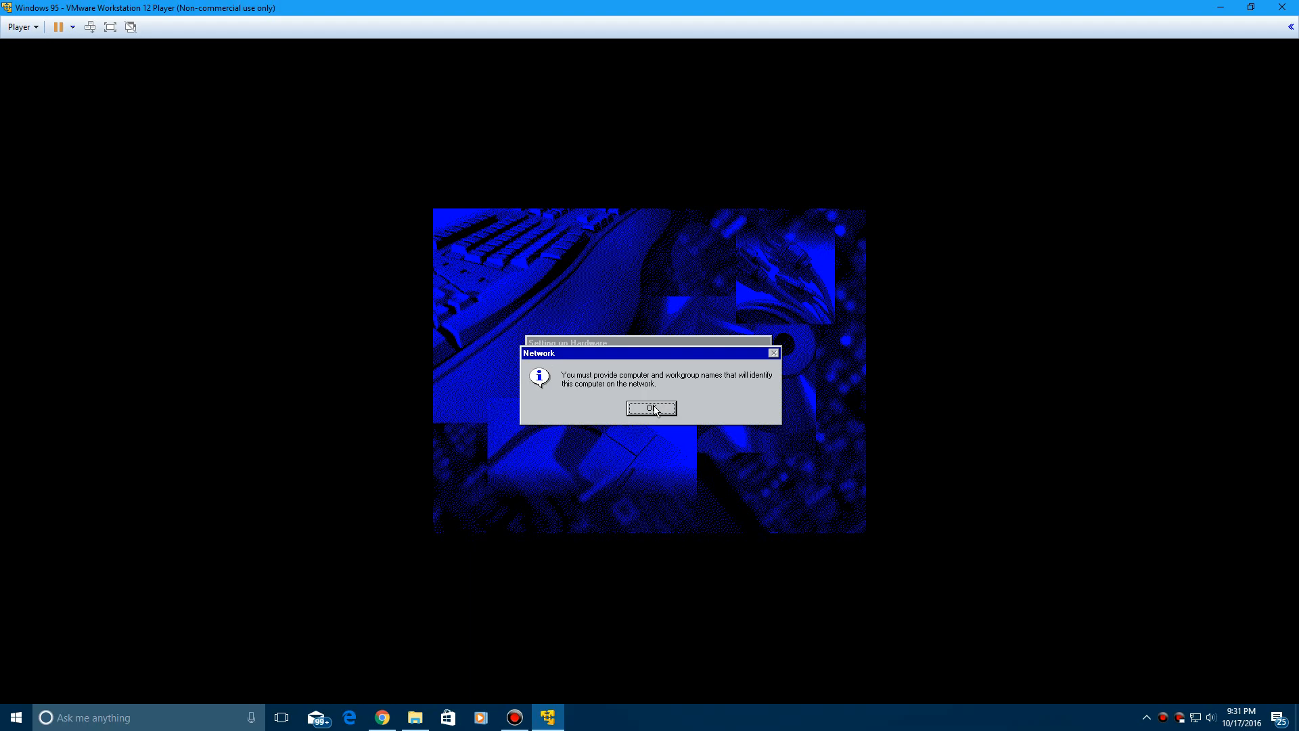
# - Dismiss the naming notice, then enter computer name Windows95 and workgroup WORKGROUP
pyautogui.click(651, 407)
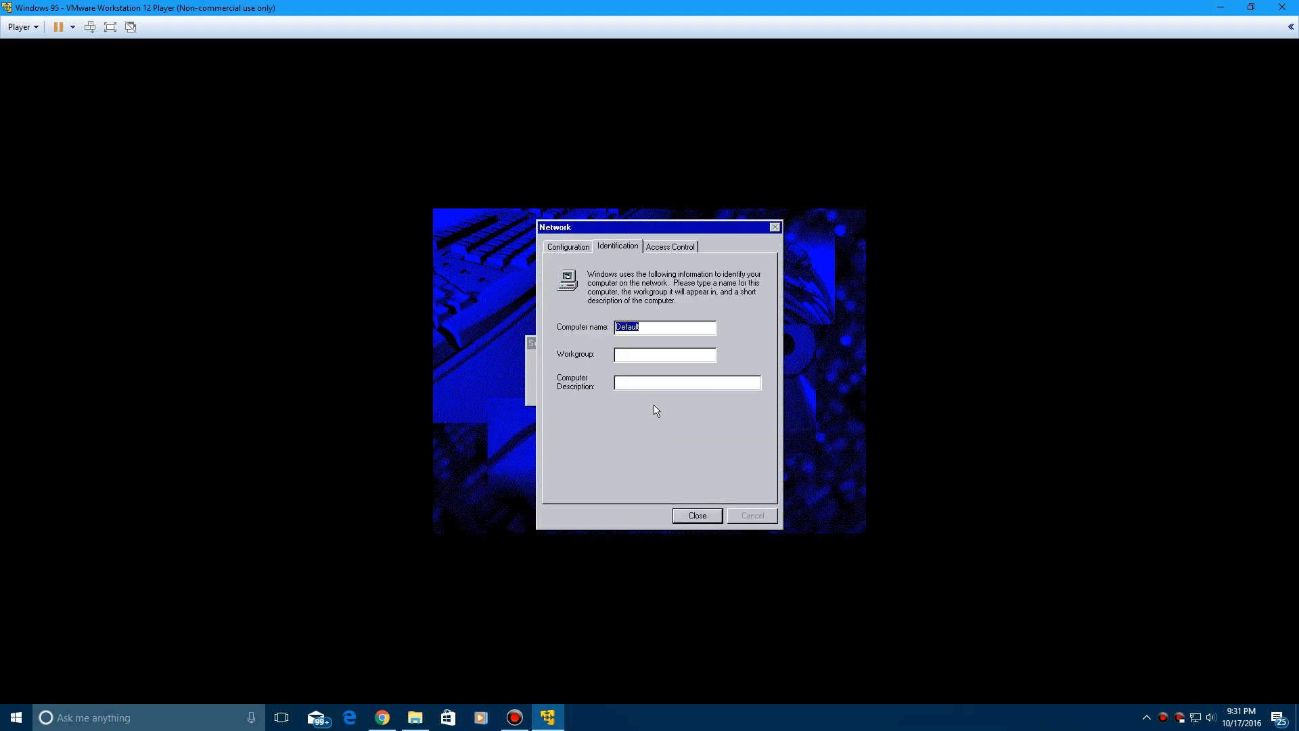
pyautogui.write('WQ')
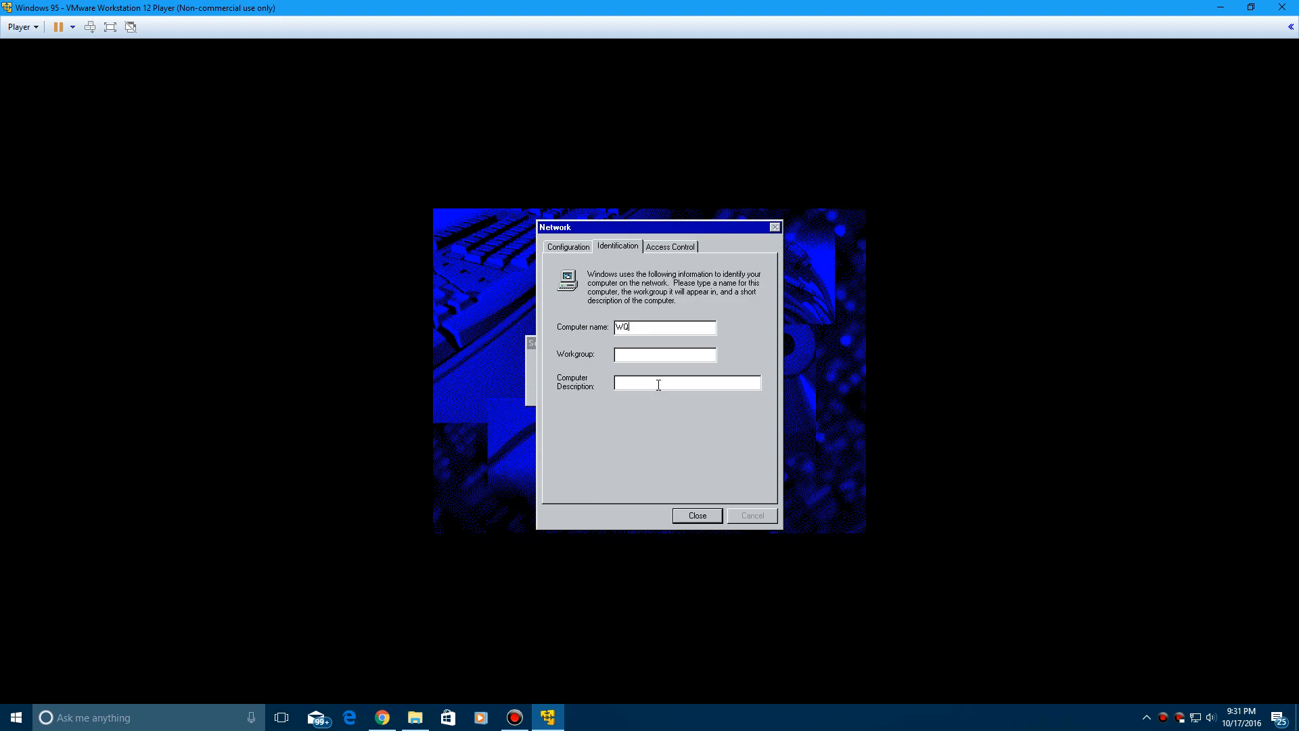
pyautogui.write('Windows95')
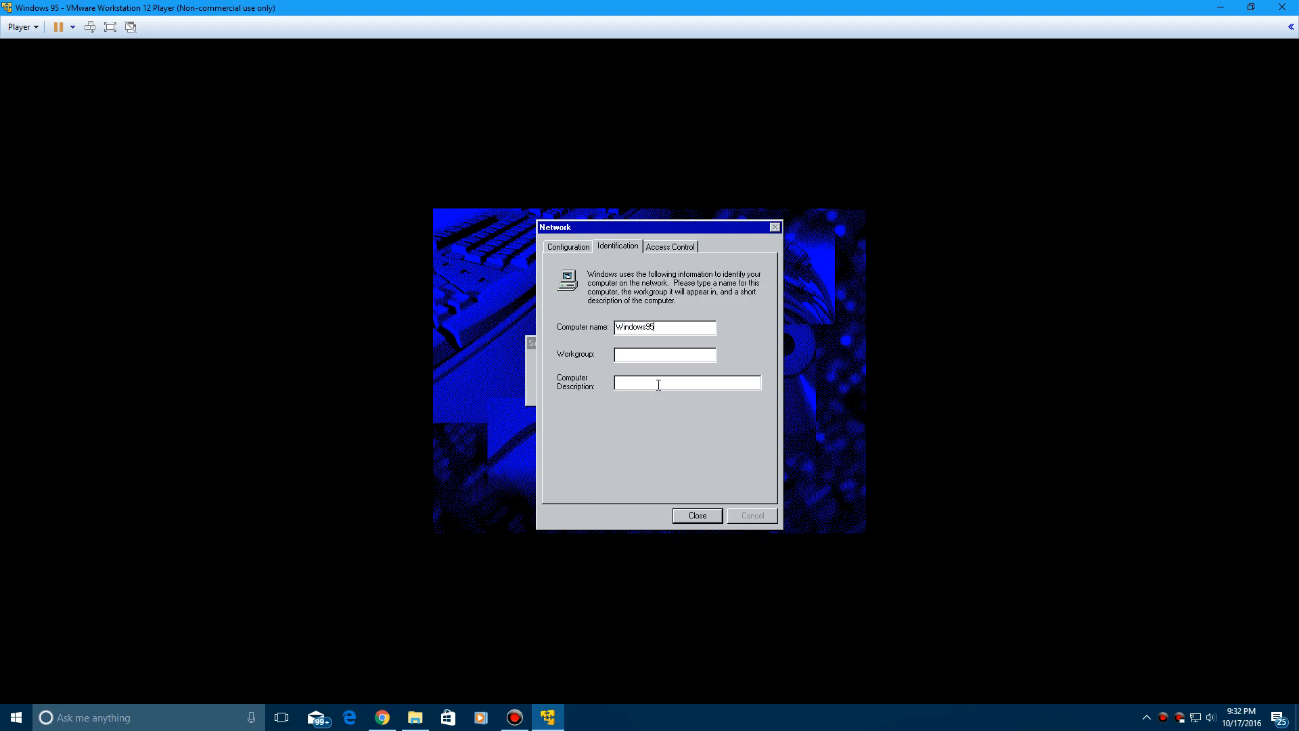
pyautogui.click(664, 354)
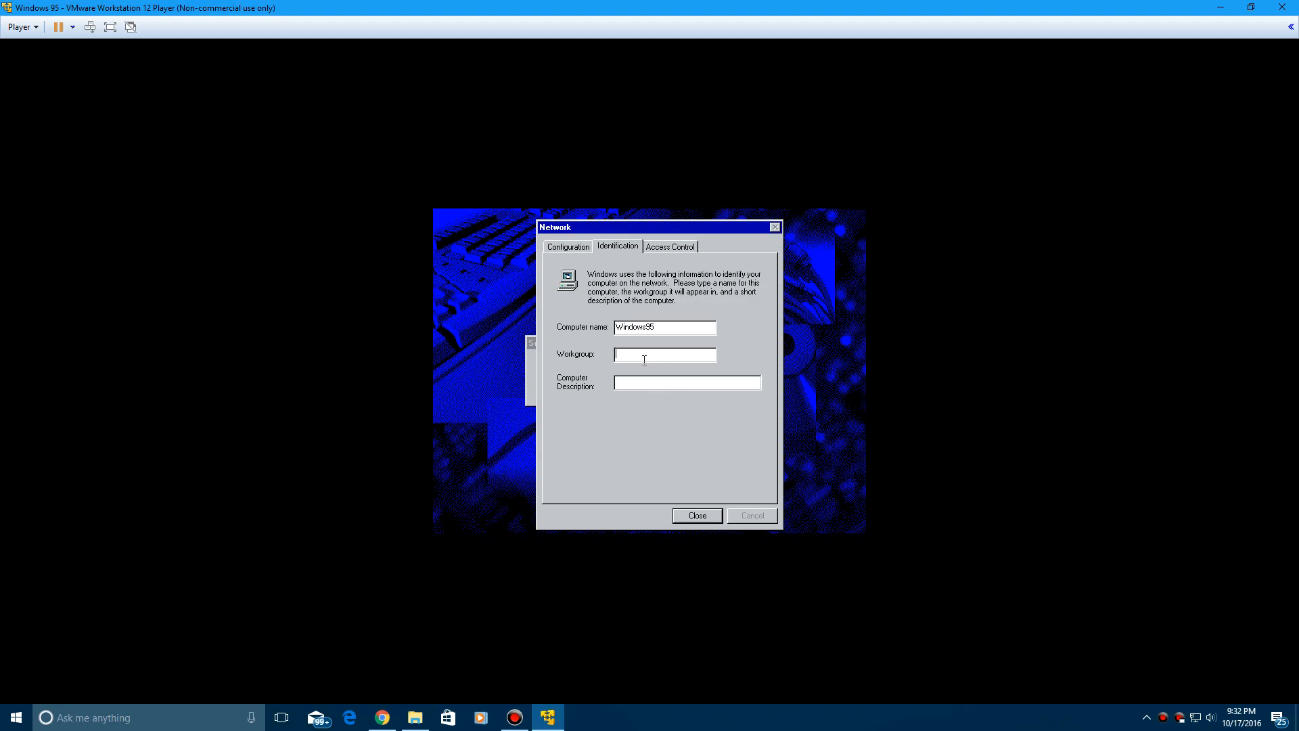
pyautogui.write('WORKGROUP')
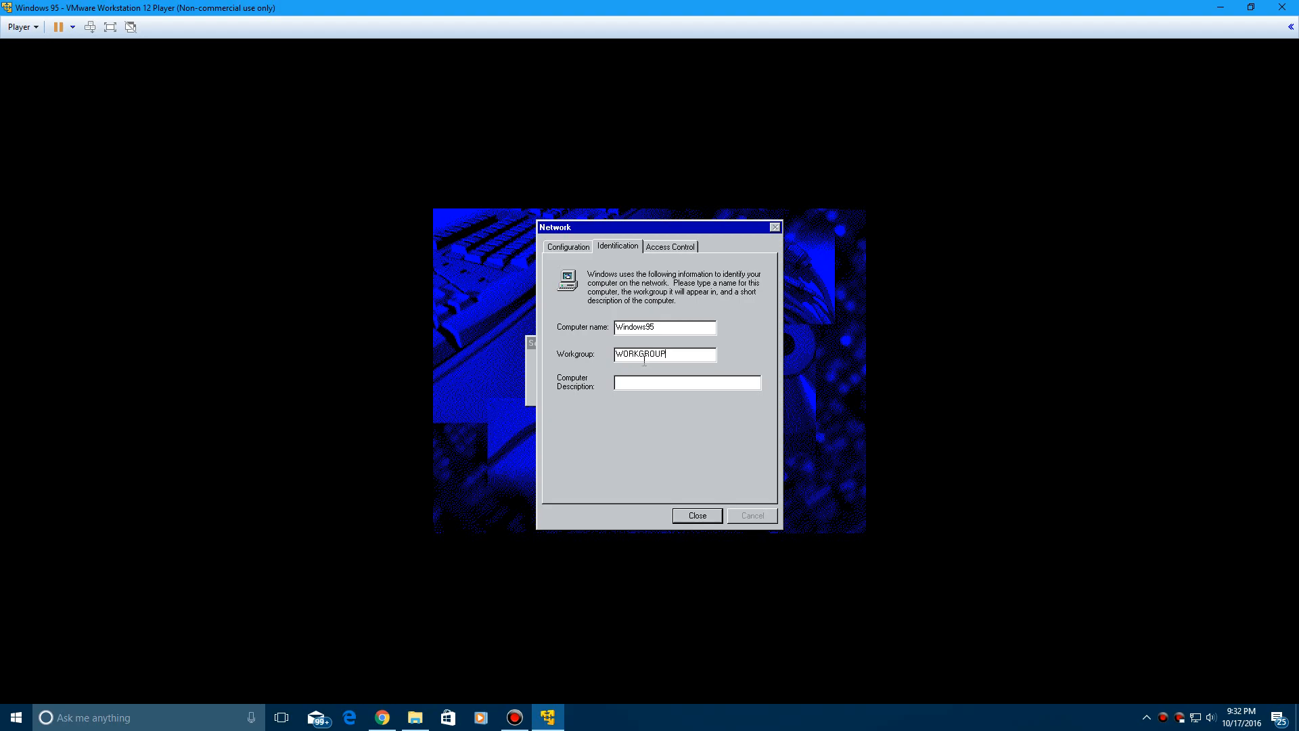
pyautogui.click(696, 515)
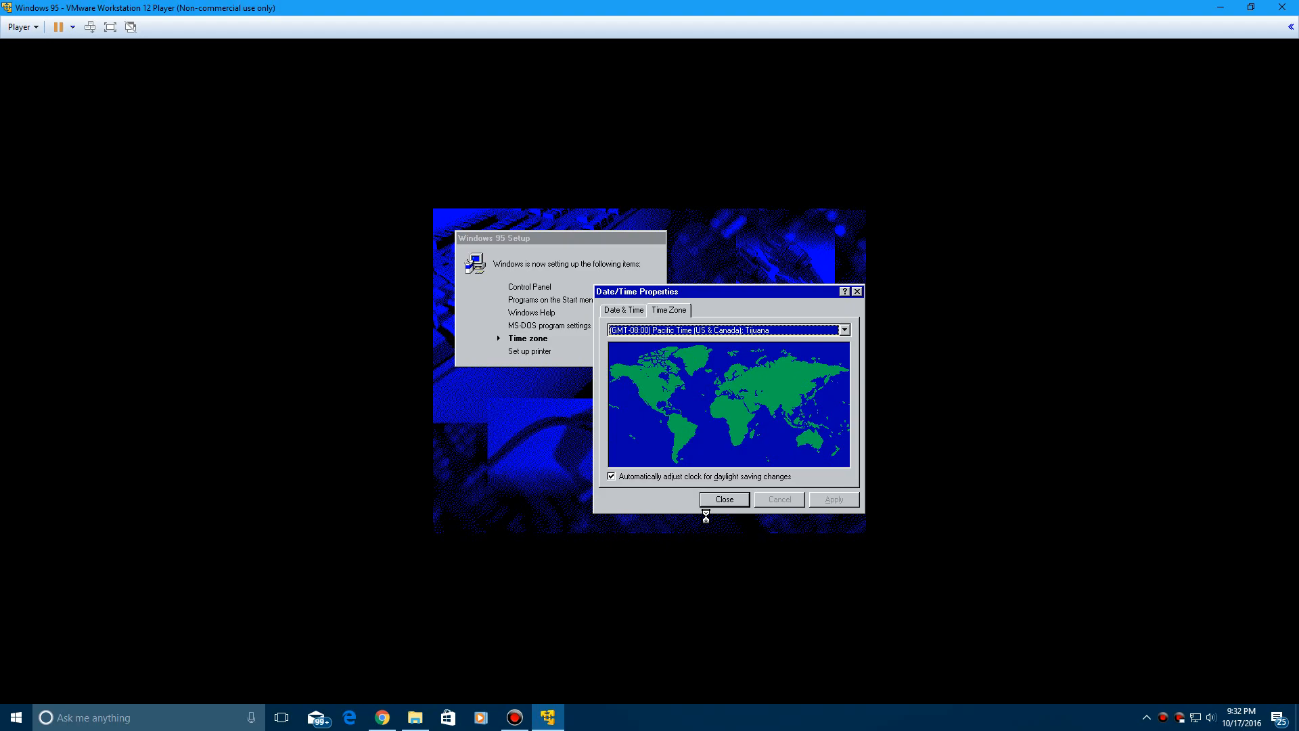
# - Close Date/Time Properties with Pacific Time kept, then confirm the Setup restart
pyautogui.click(723, 499)
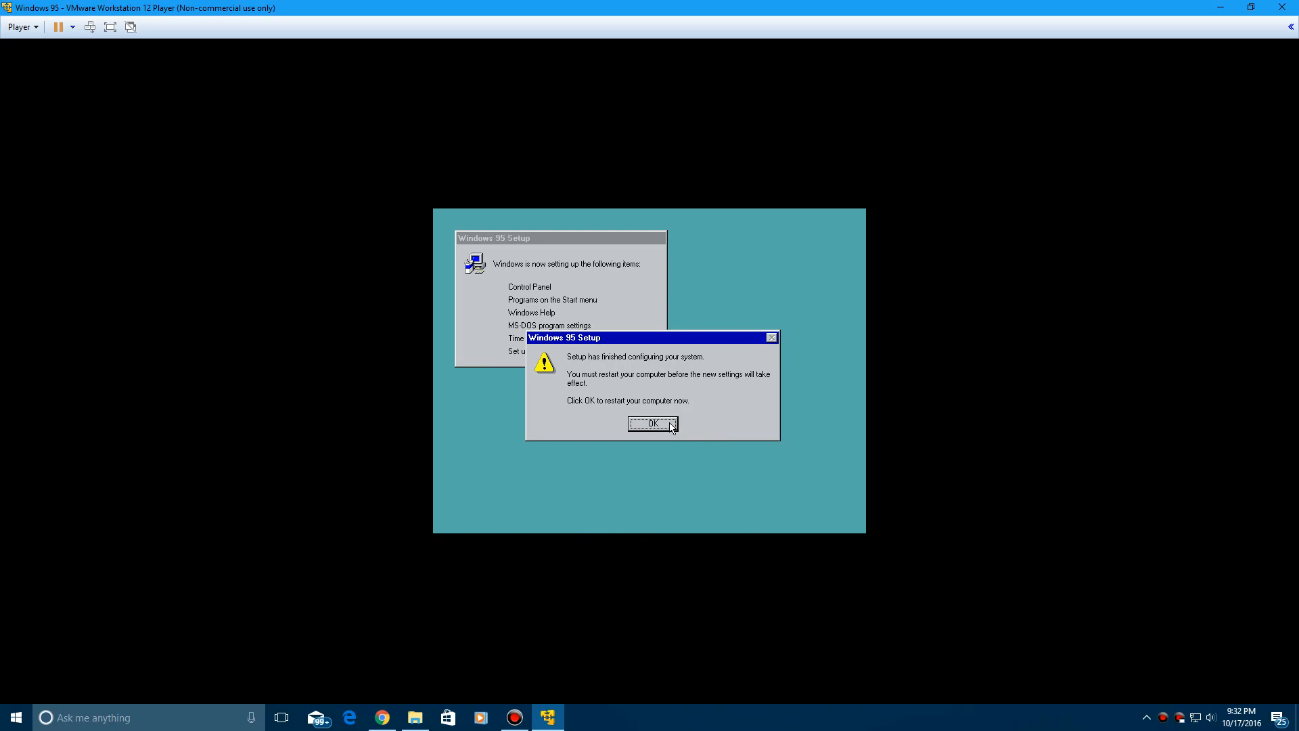
pyautogui.click(653, 424)
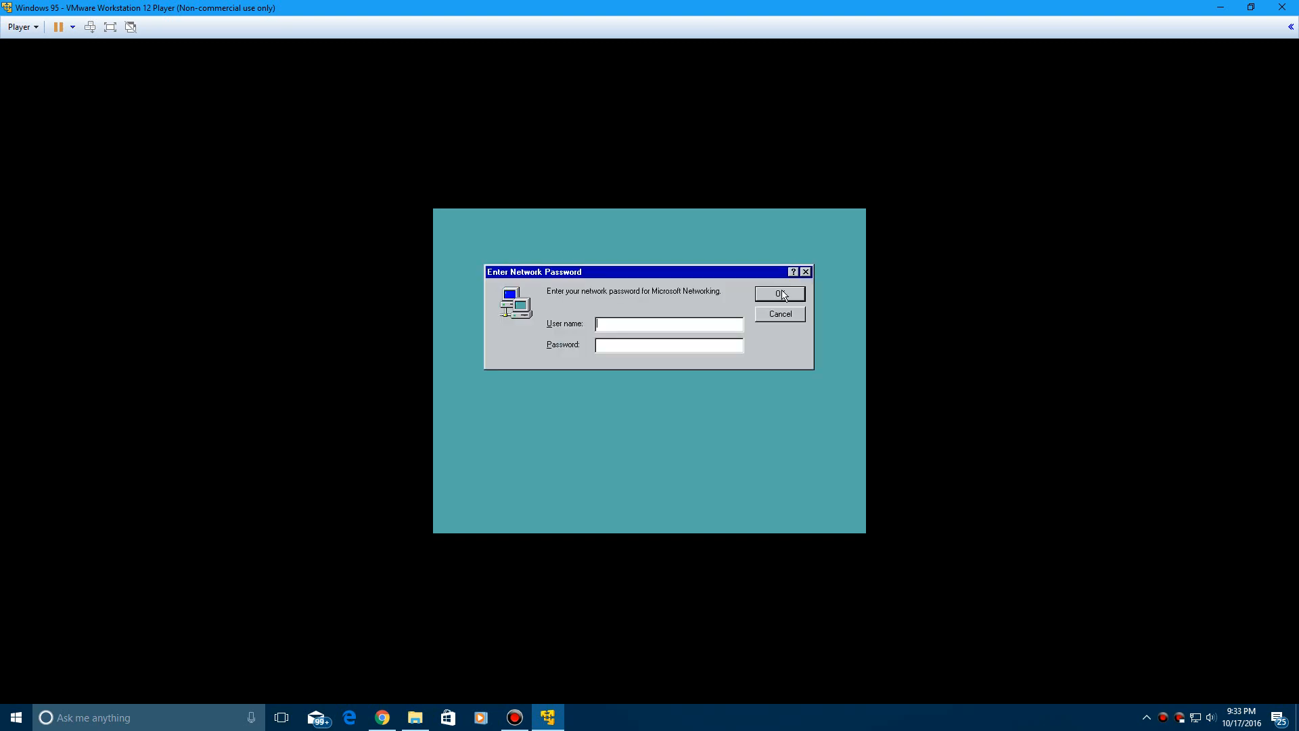
# - Log in to Windows 95 as 'Evert' with no password, accepting the empty password
pyautogui.write('Evert')
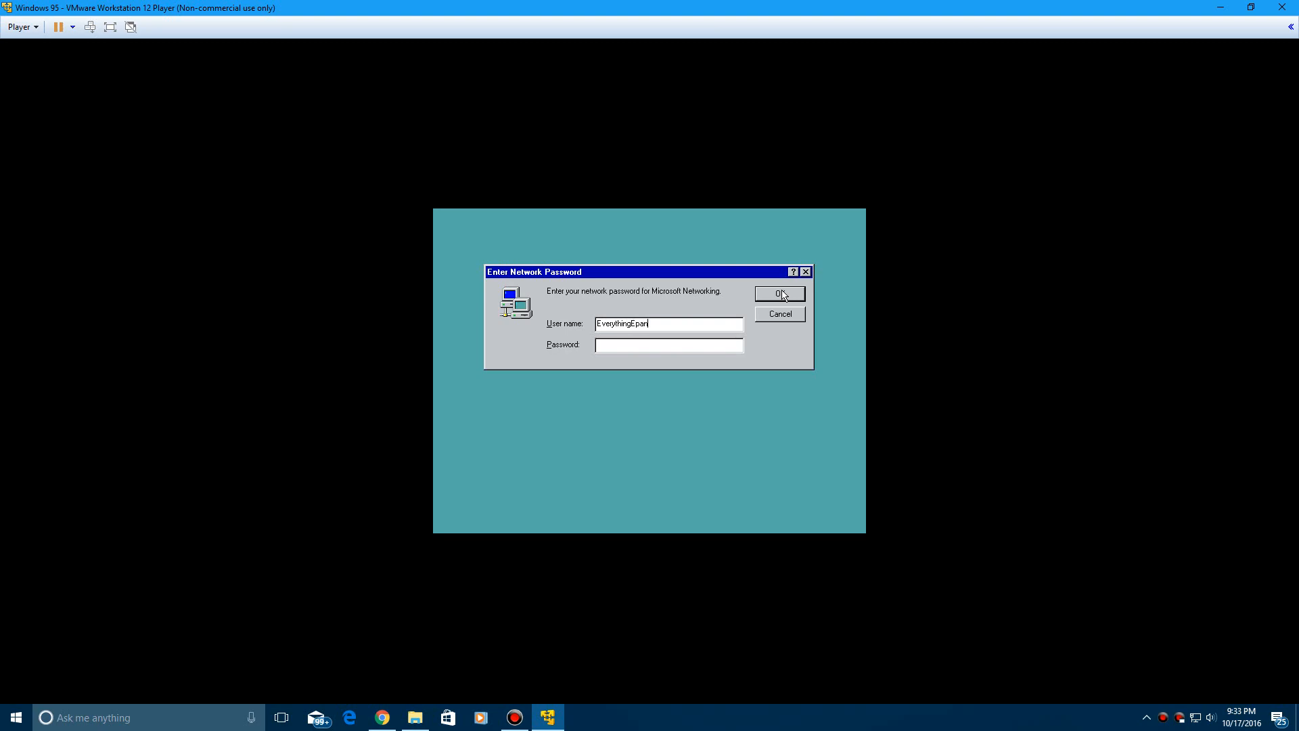
pyautogui.click(778, 295)
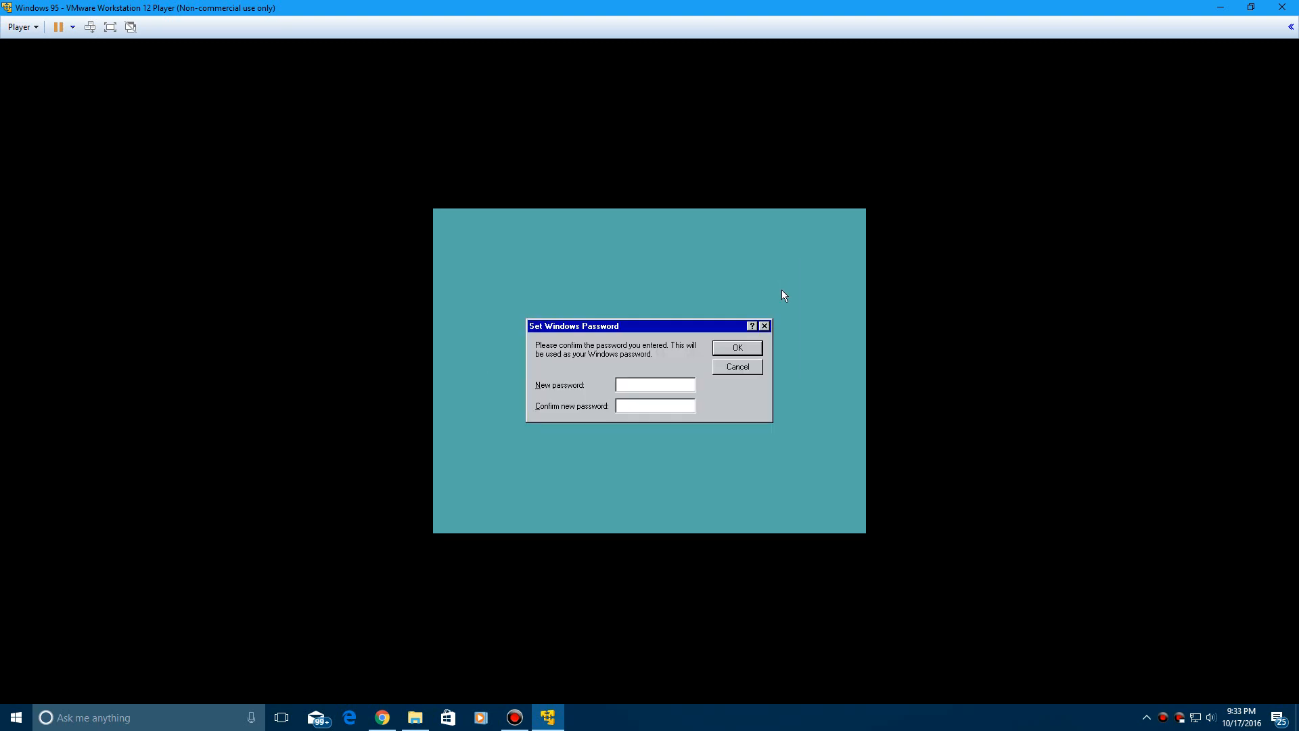
pyautogui.click(735, 348)
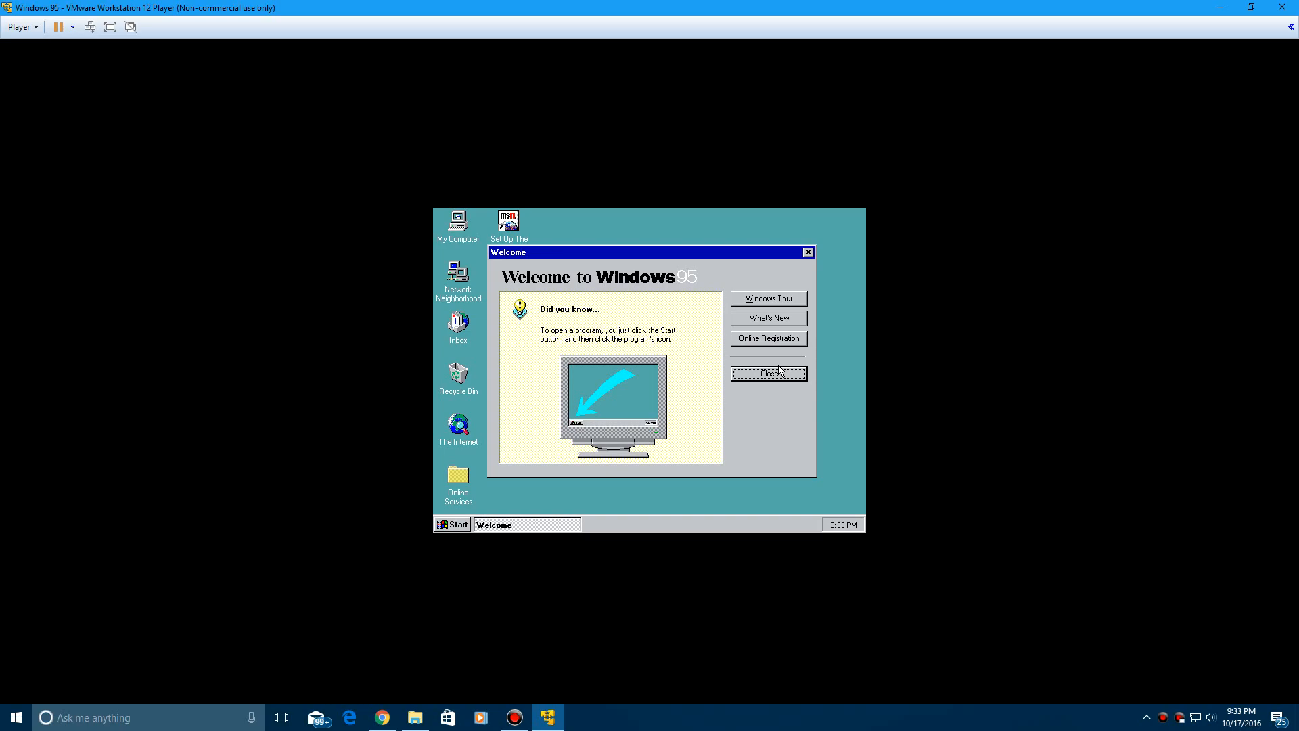
# - Close the Windows 95 Welcome screen and bring up the Player menu
pyautogui.click(767, 373)
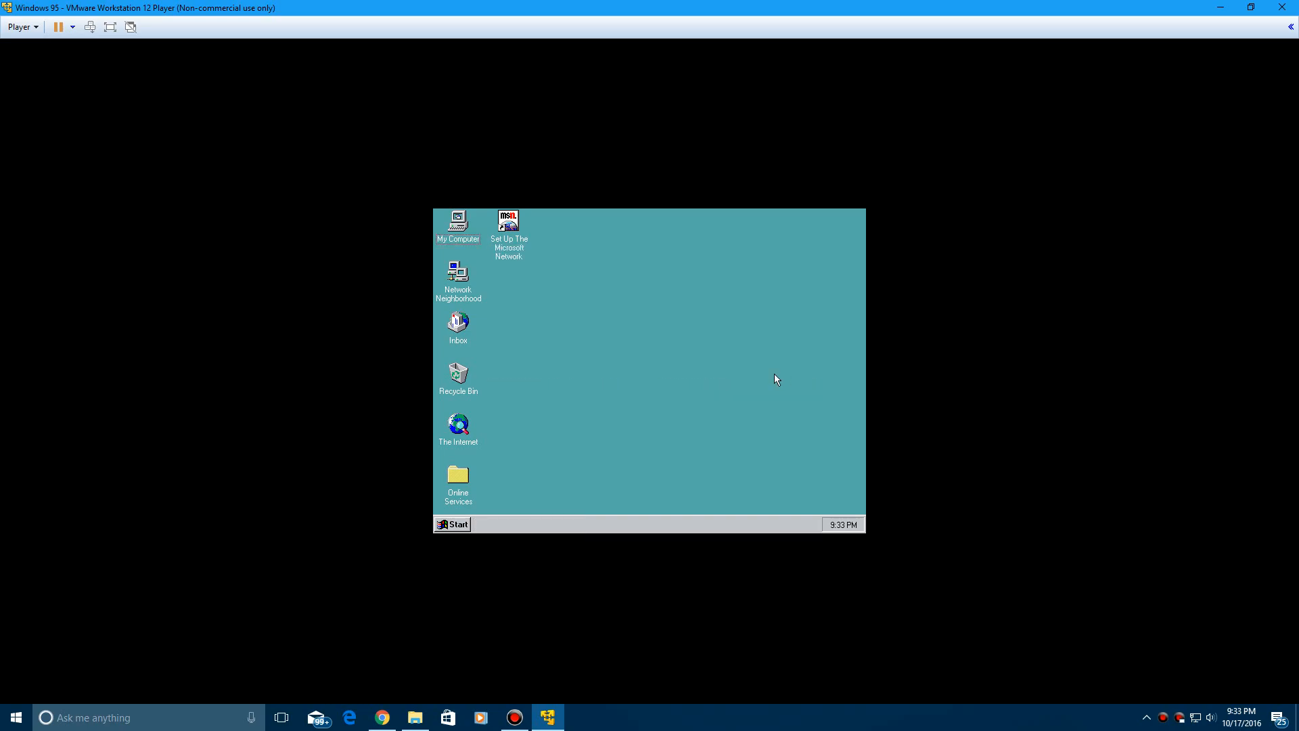
pyautogui.click(20, 26)
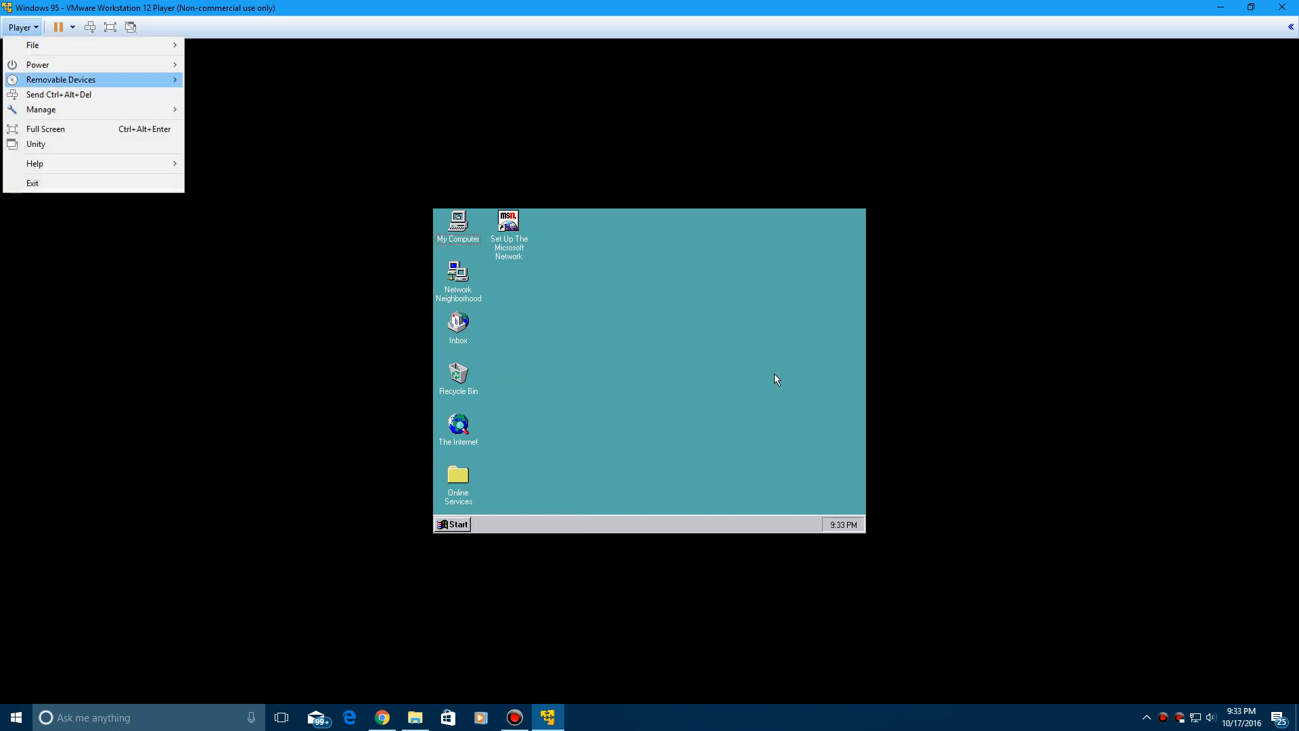
pyautogui.moveTo(41, 110)
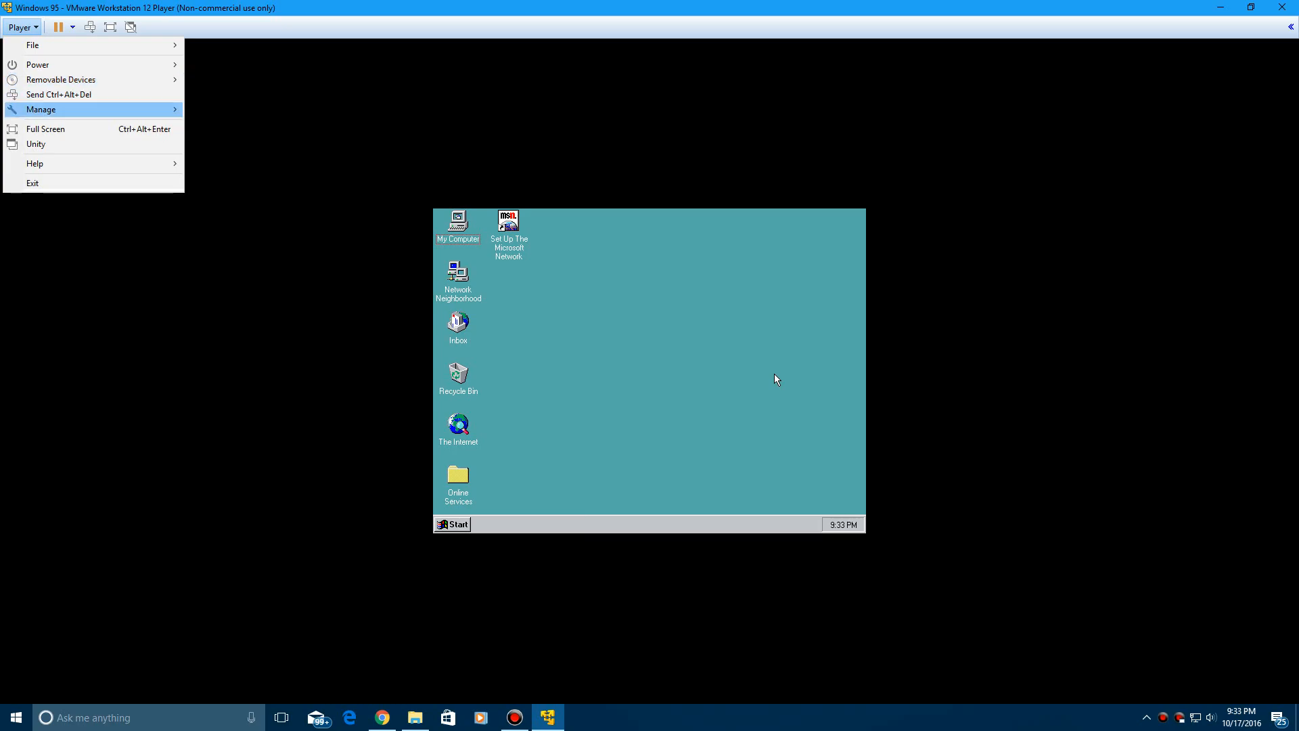
# - Launch Install VMware Tools and advance through the welcome page with the Typical setup type
pyautogui.click(21, 26)
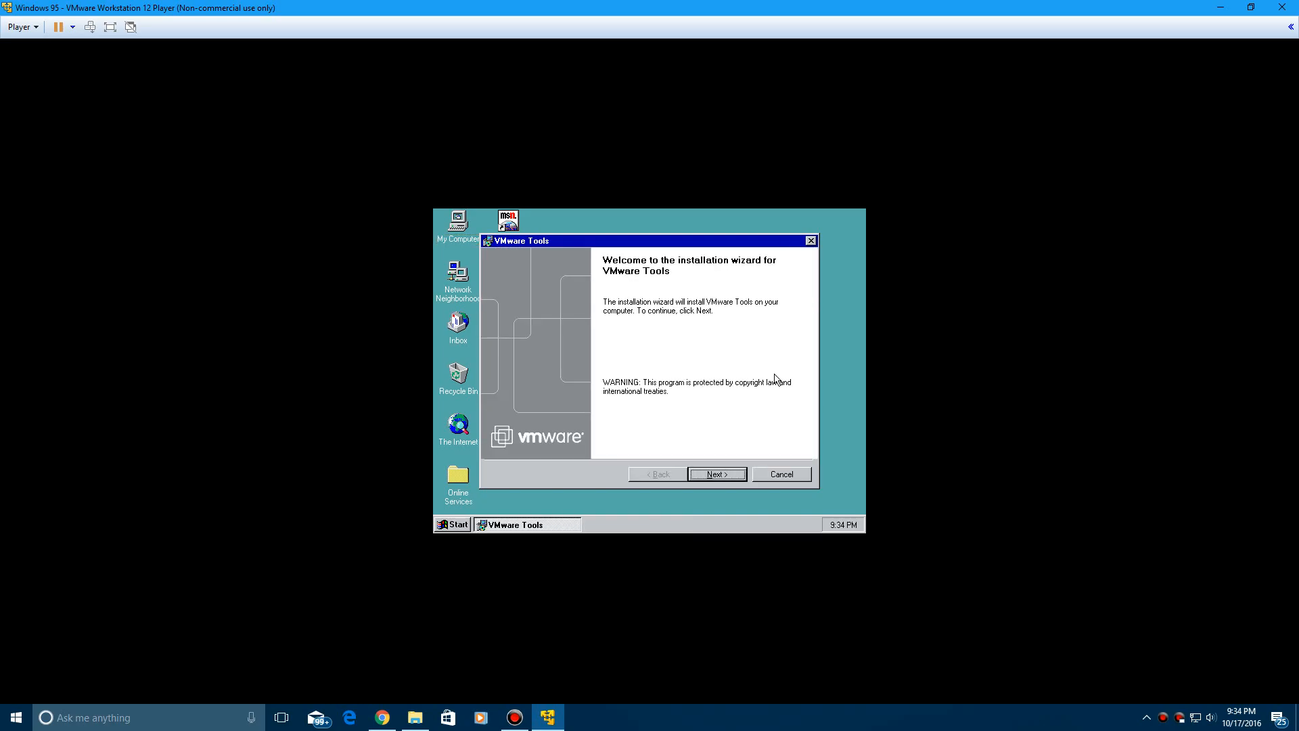
pyautogui.moveTo(716, 473)
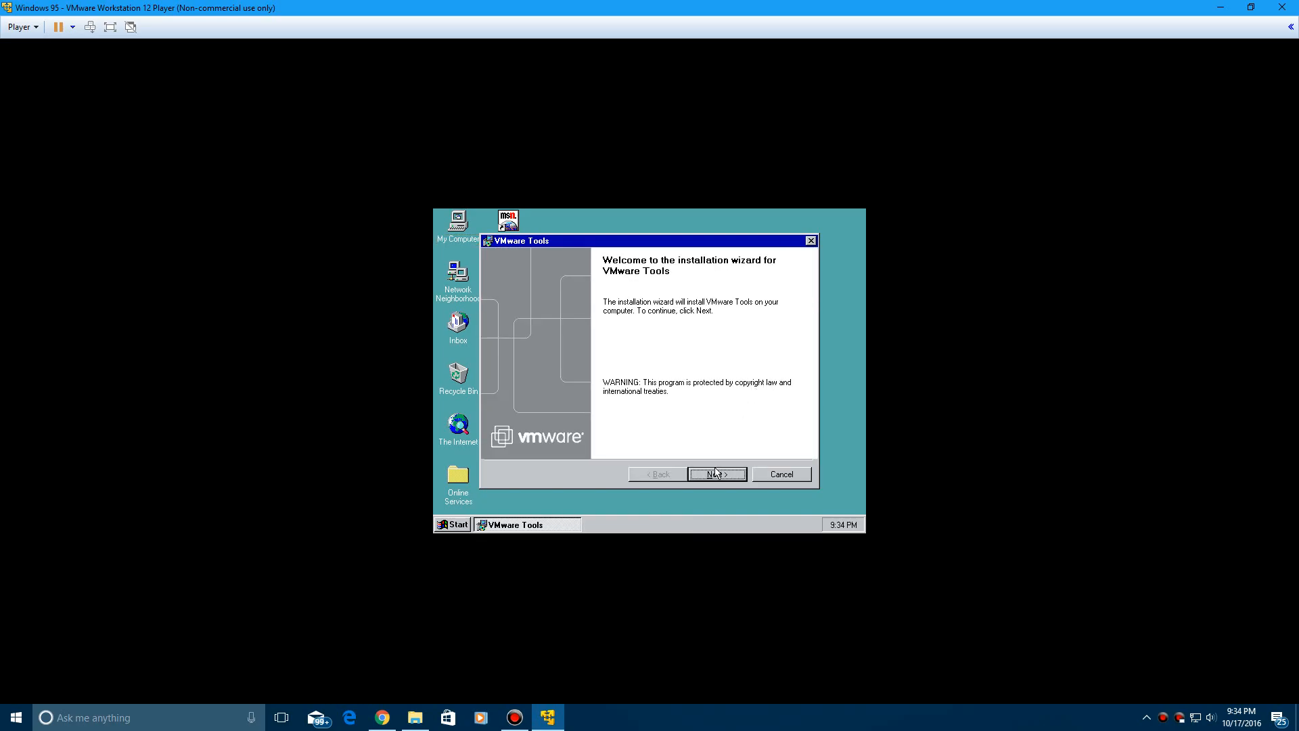
pyautogui.click(715, 473)
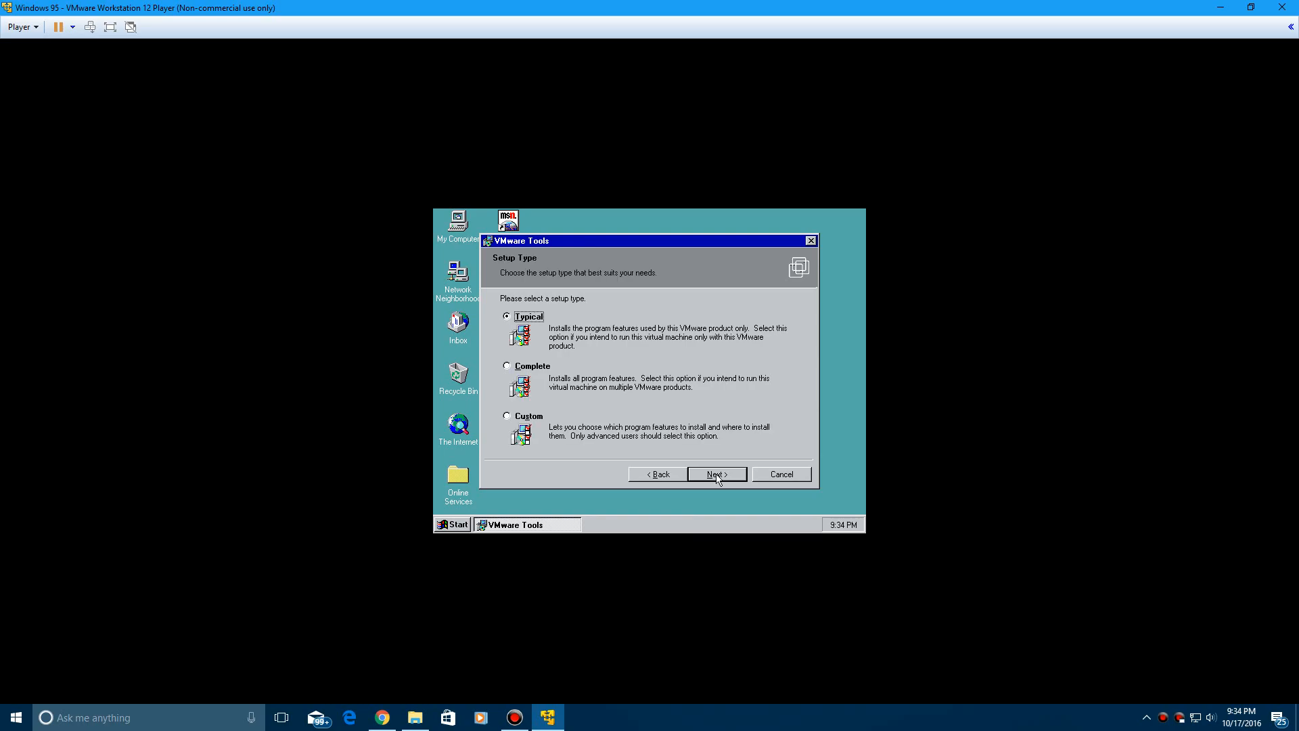
pyautogui.moveTo(498, 362)
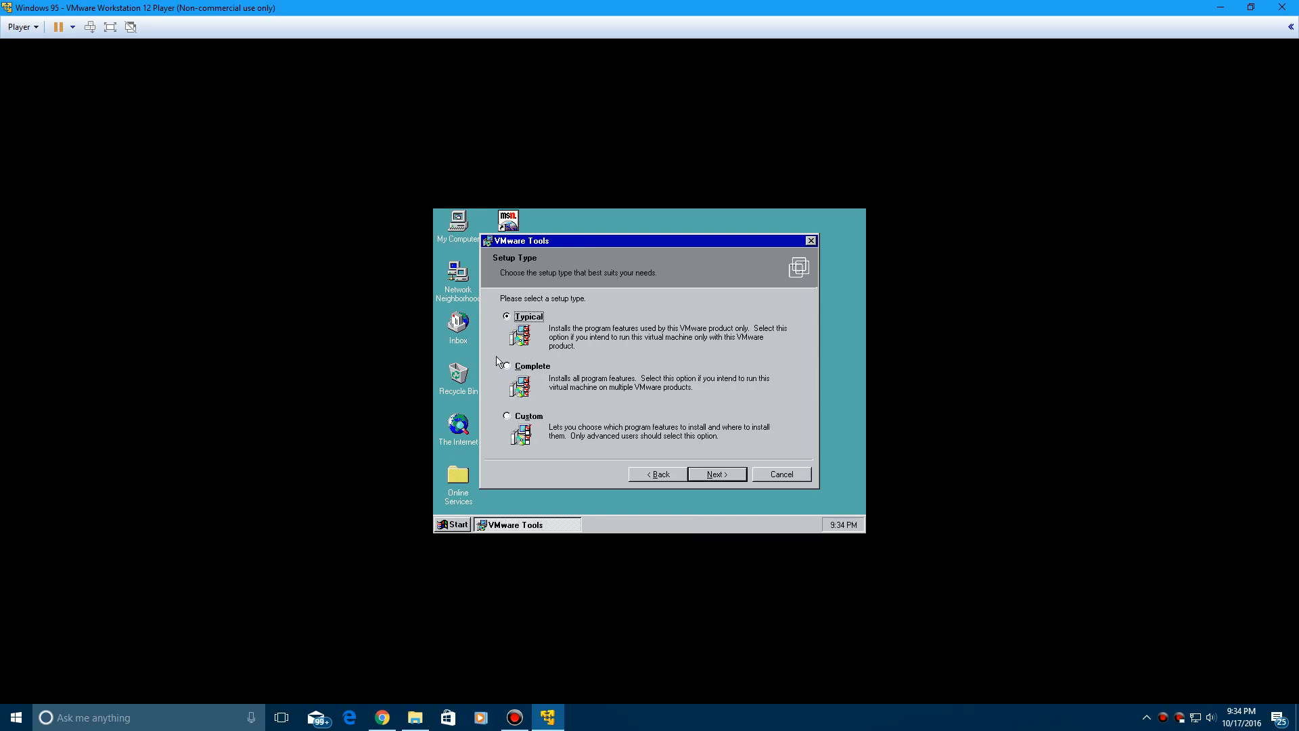
pyautogui.moveTo(537, 380)
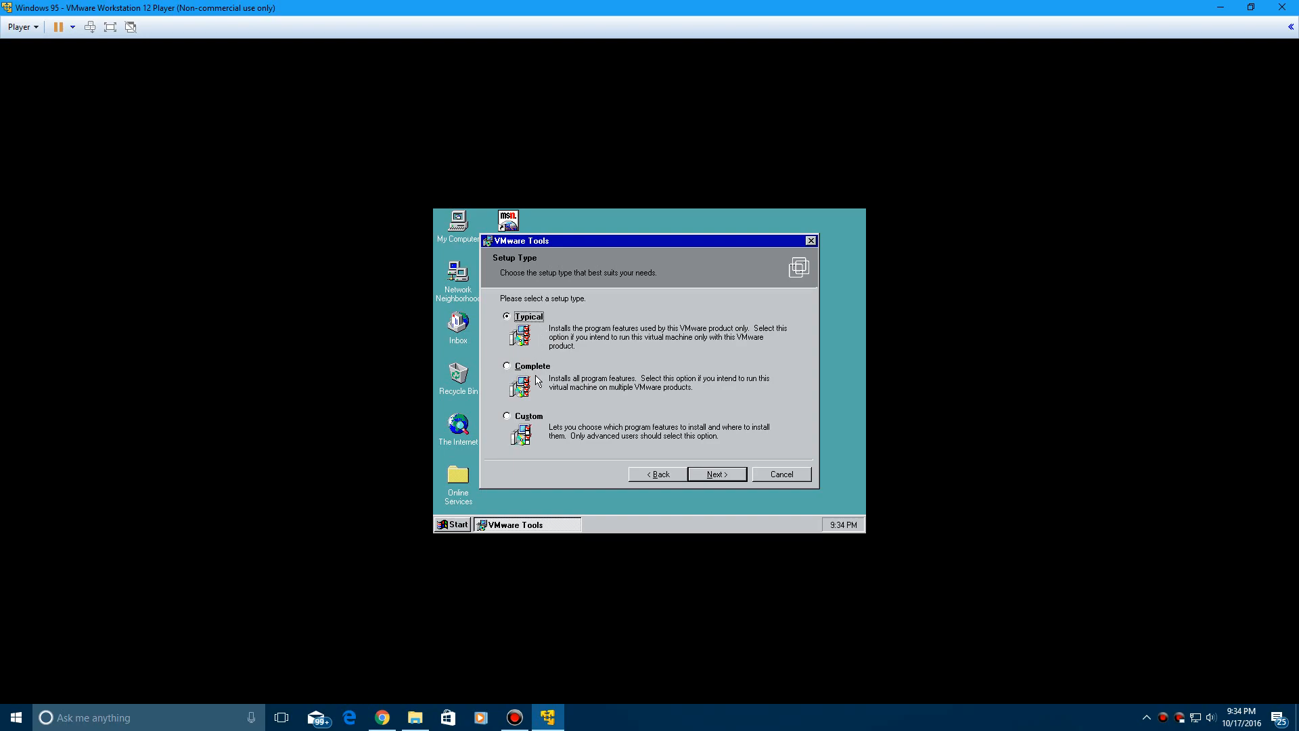
pyautogui.moveTo(532, 422)
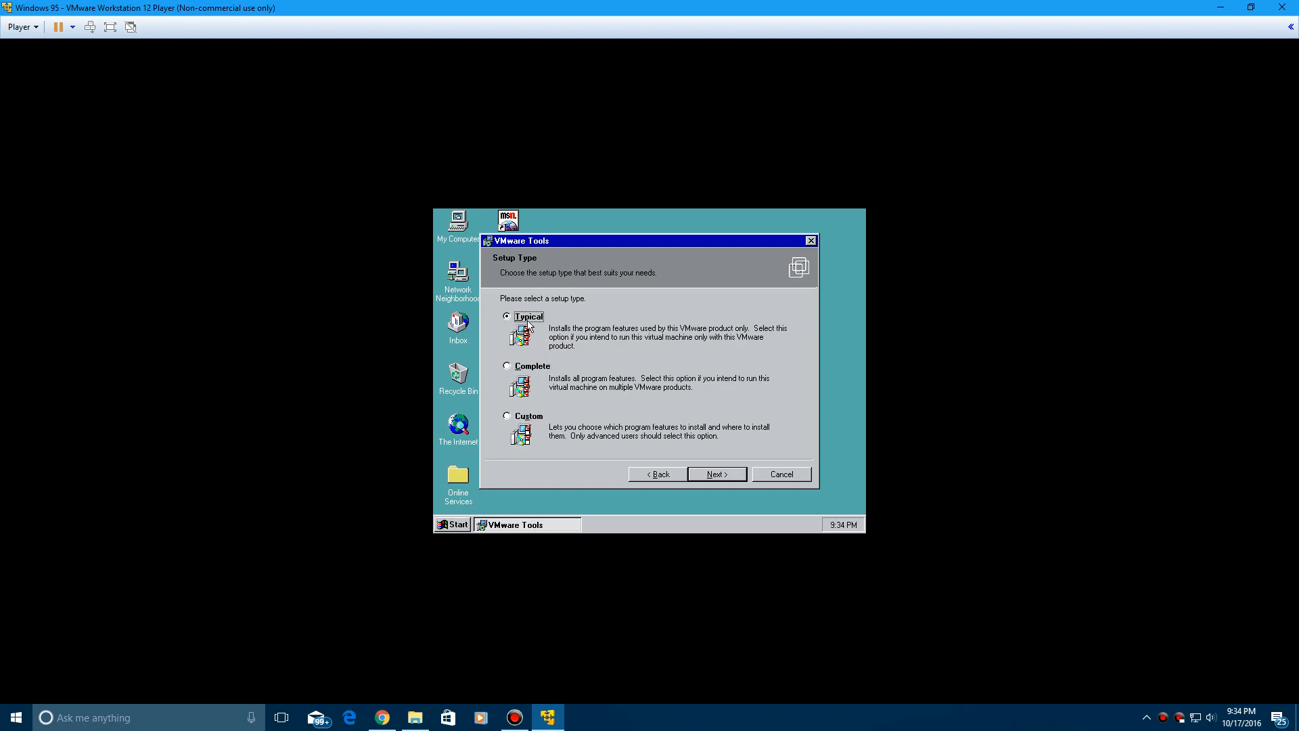
pyautogui.click(715, 473)
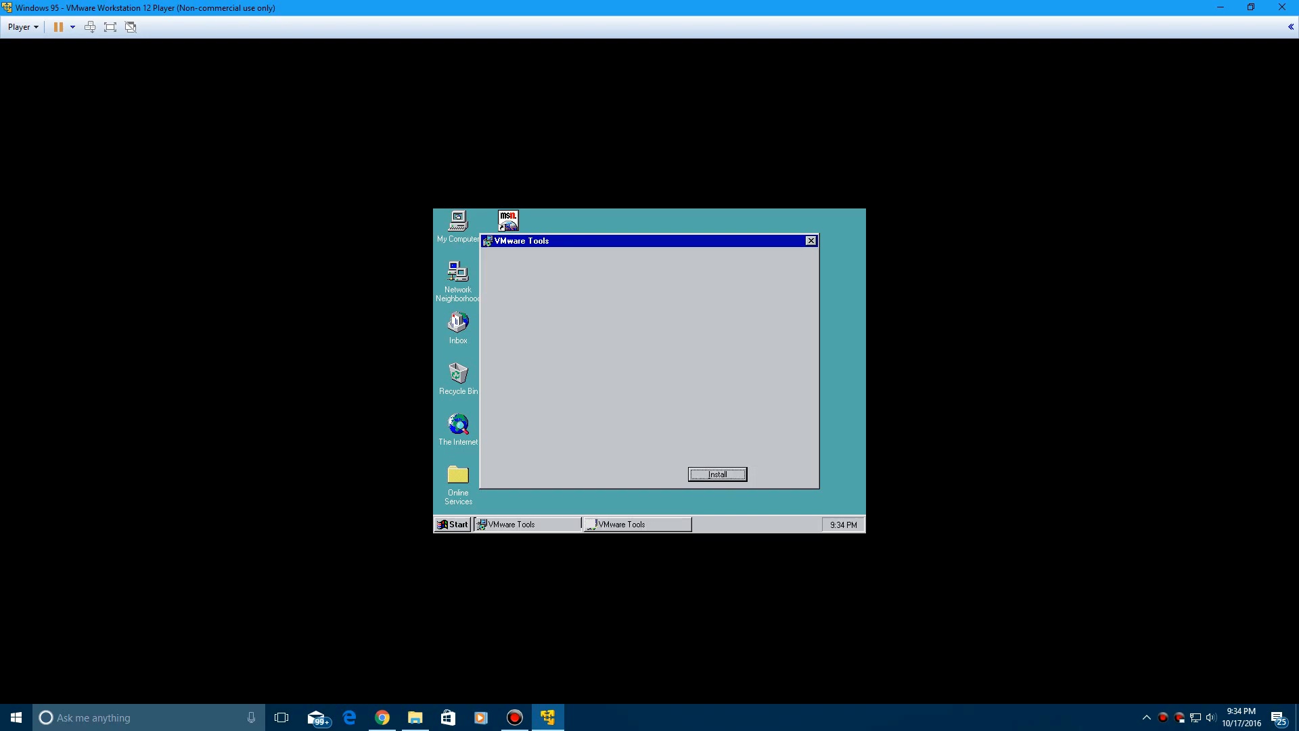
# - Install VMware Tools, accepting HTML Help 1.31, dismissing IE and SVGA warnings, then restart
pyautogui.click(716, 473)
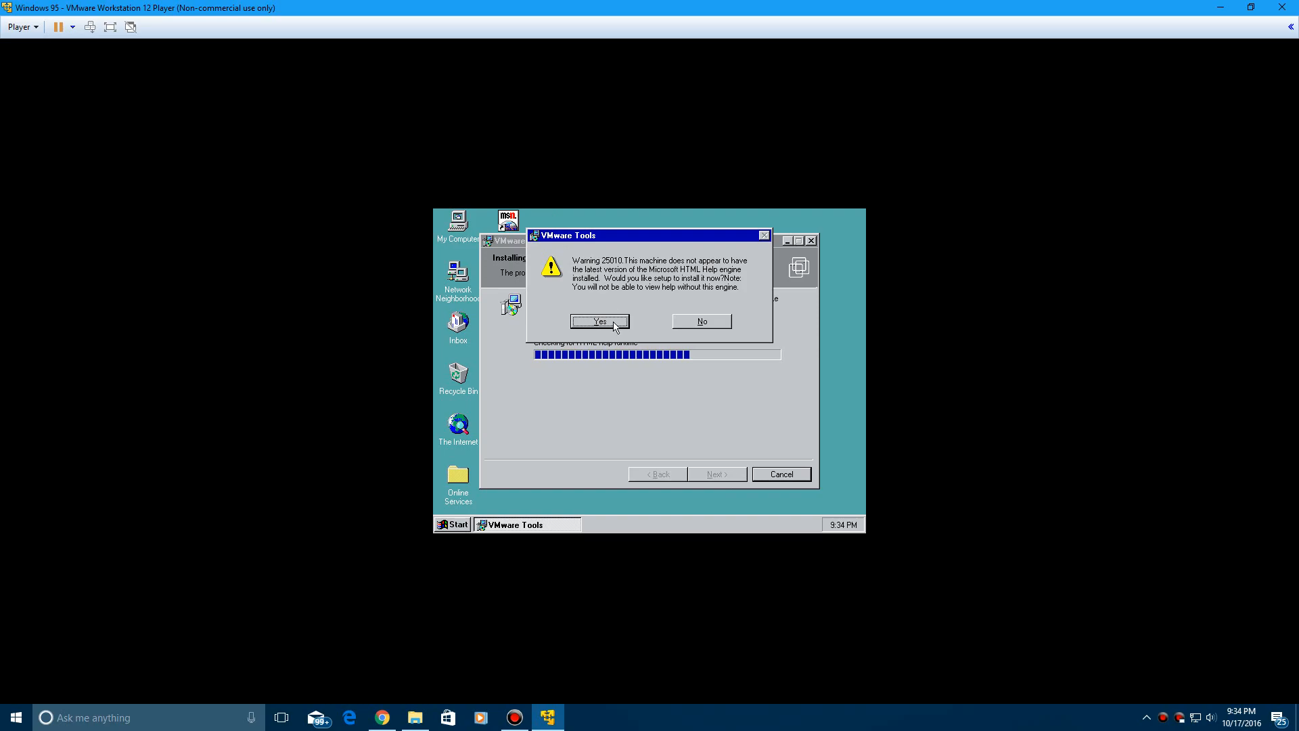
pyautogui.click(598, 322)
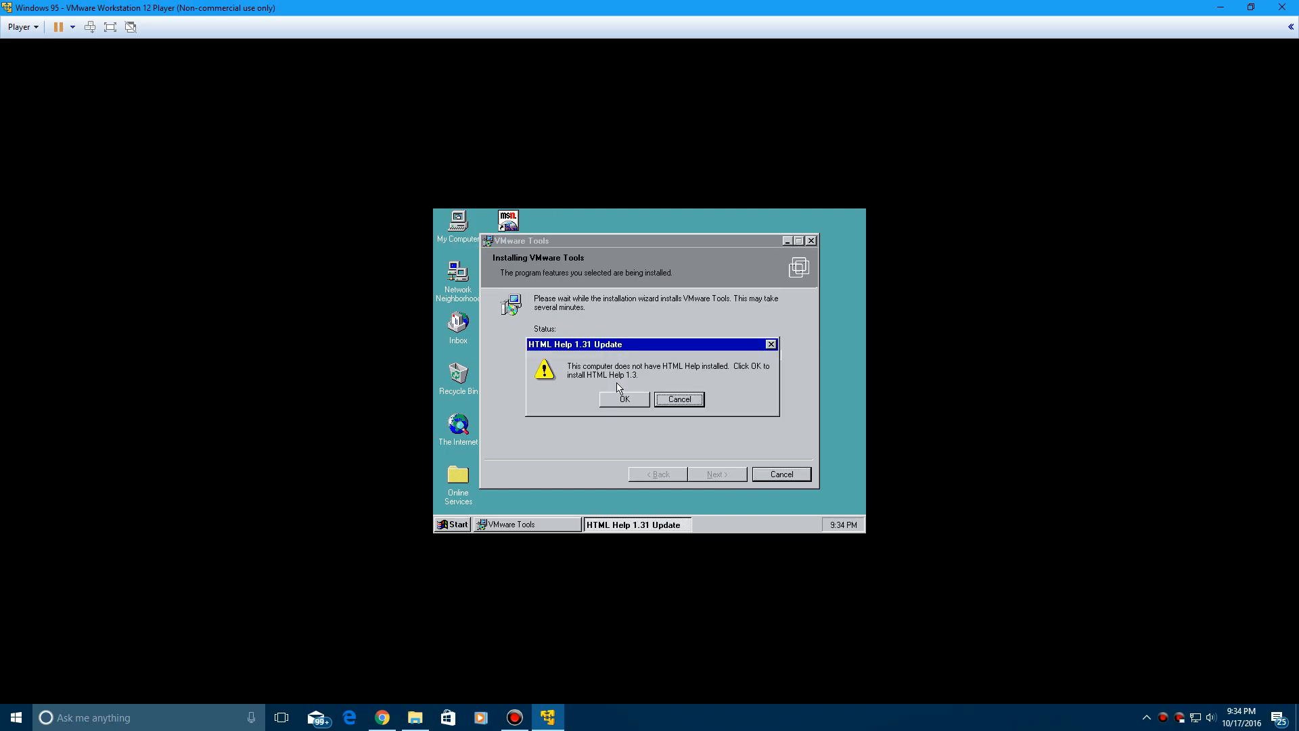
pyautogui.click(623, 399)
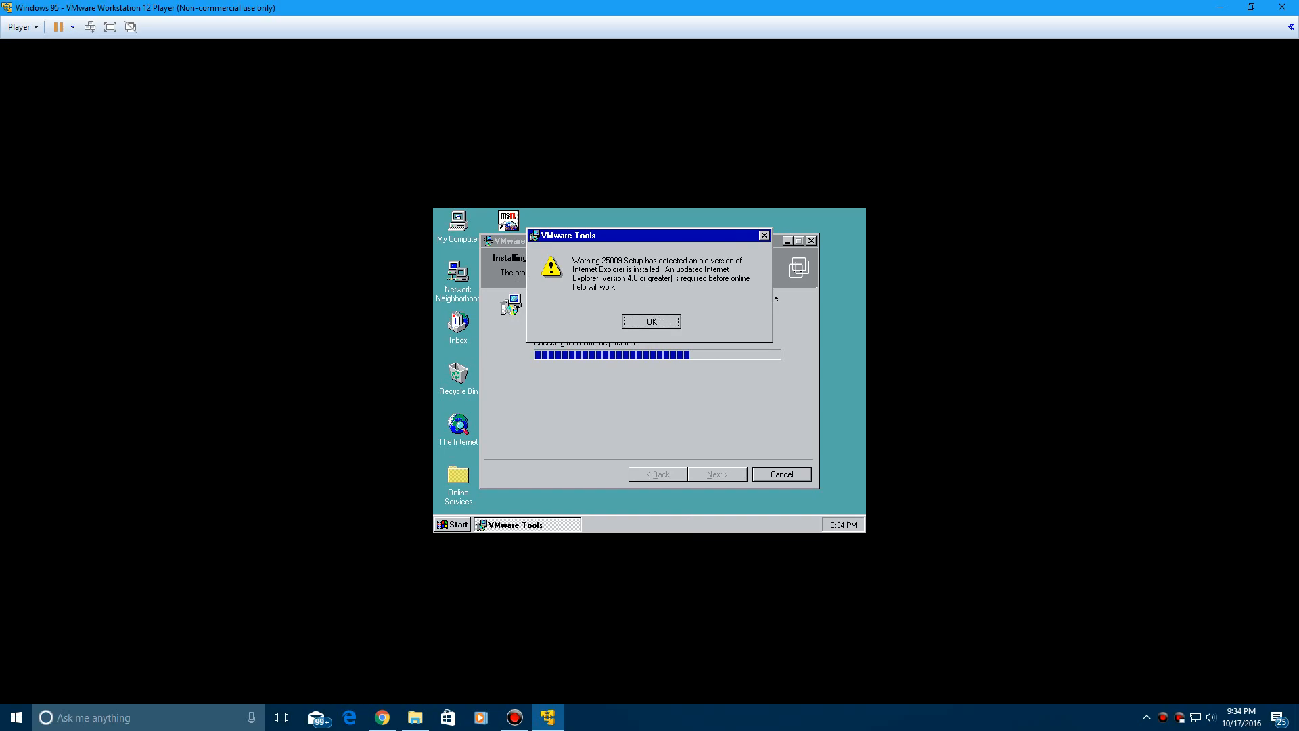
pyautogui.click(650, 321)
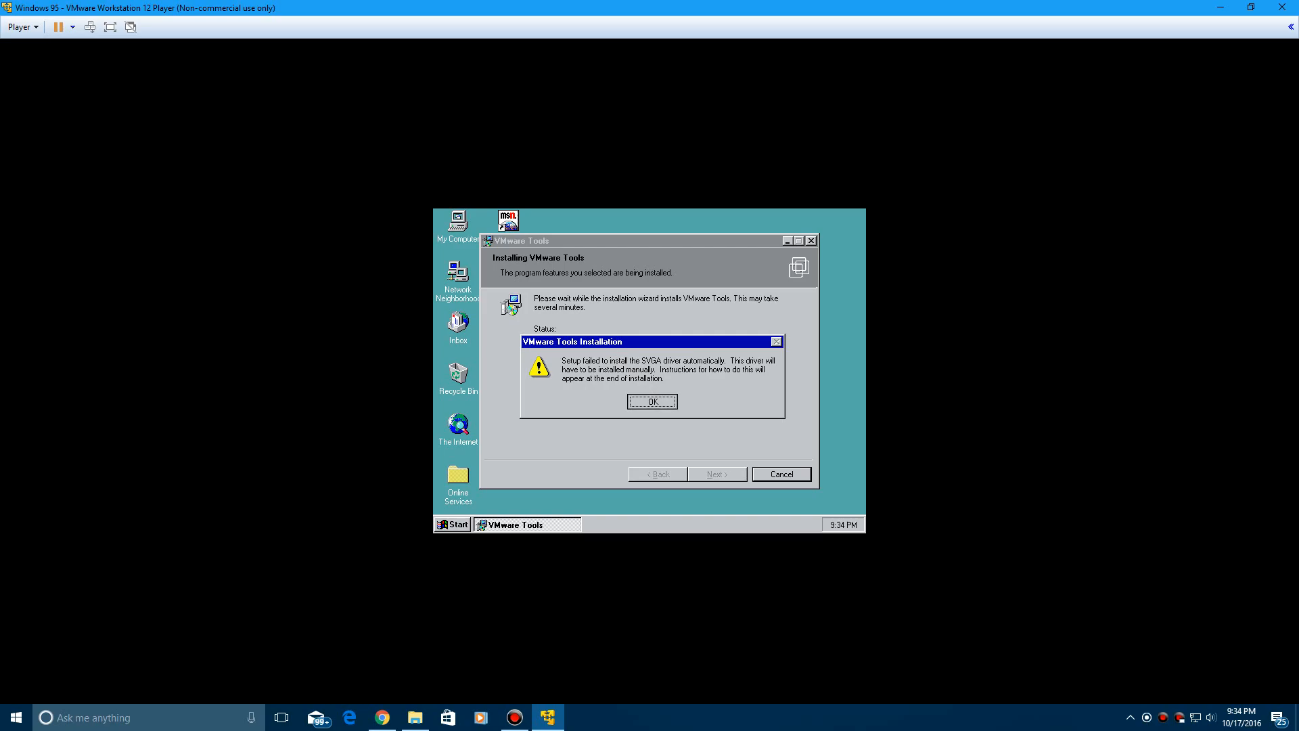
pyautogui.click(652, 401)
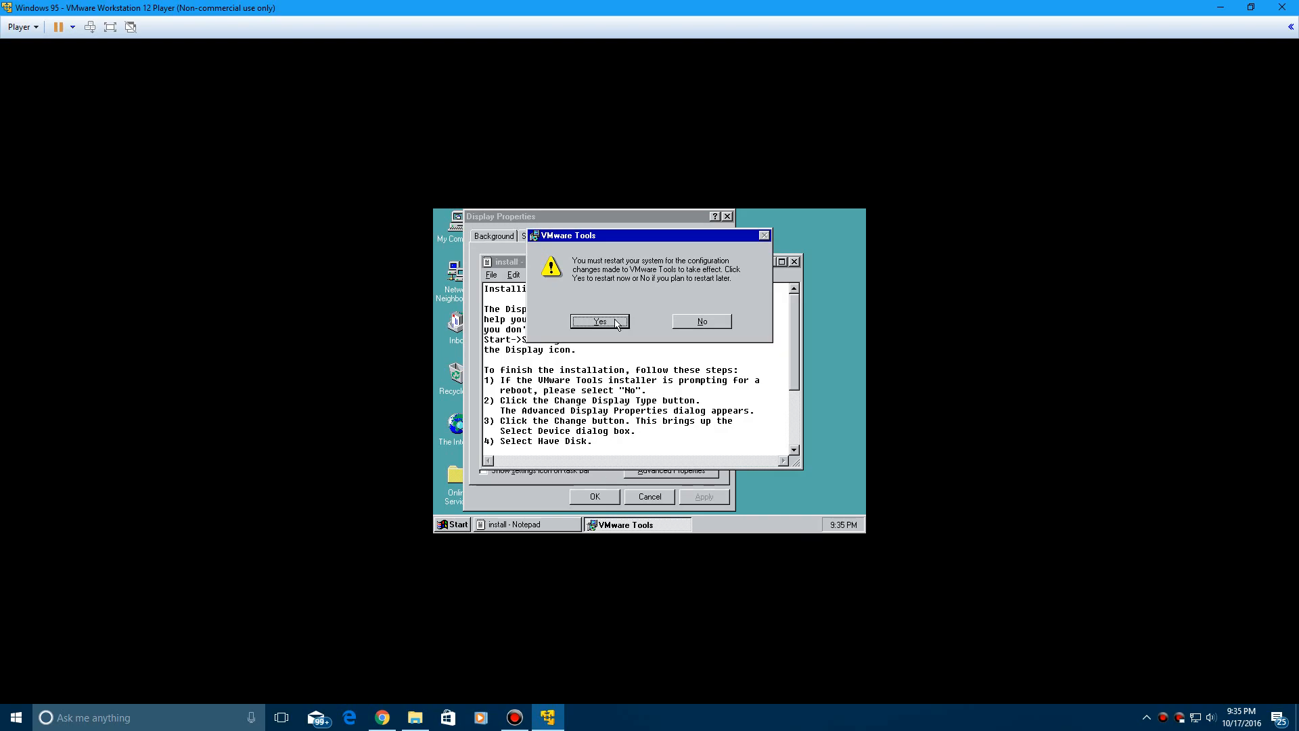
pyautogui.click(701, 322)
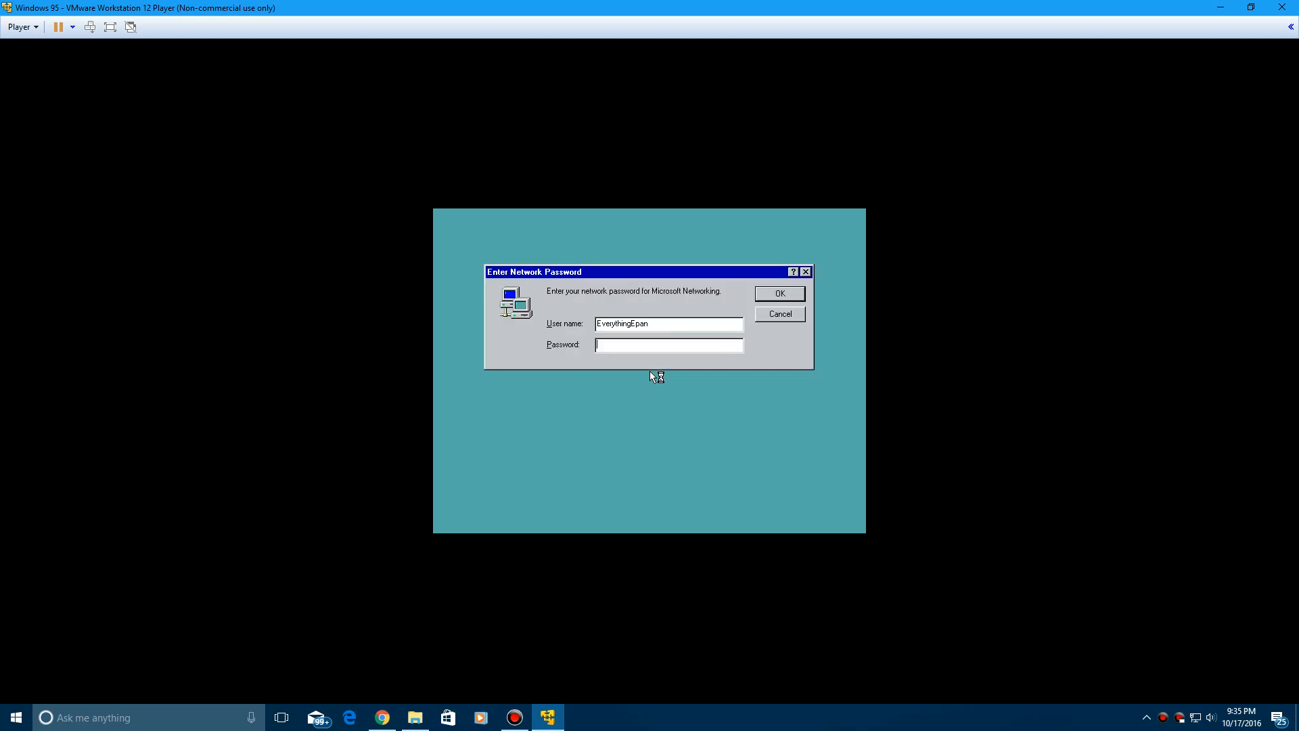
pyautogui.moveTo(760, 258)
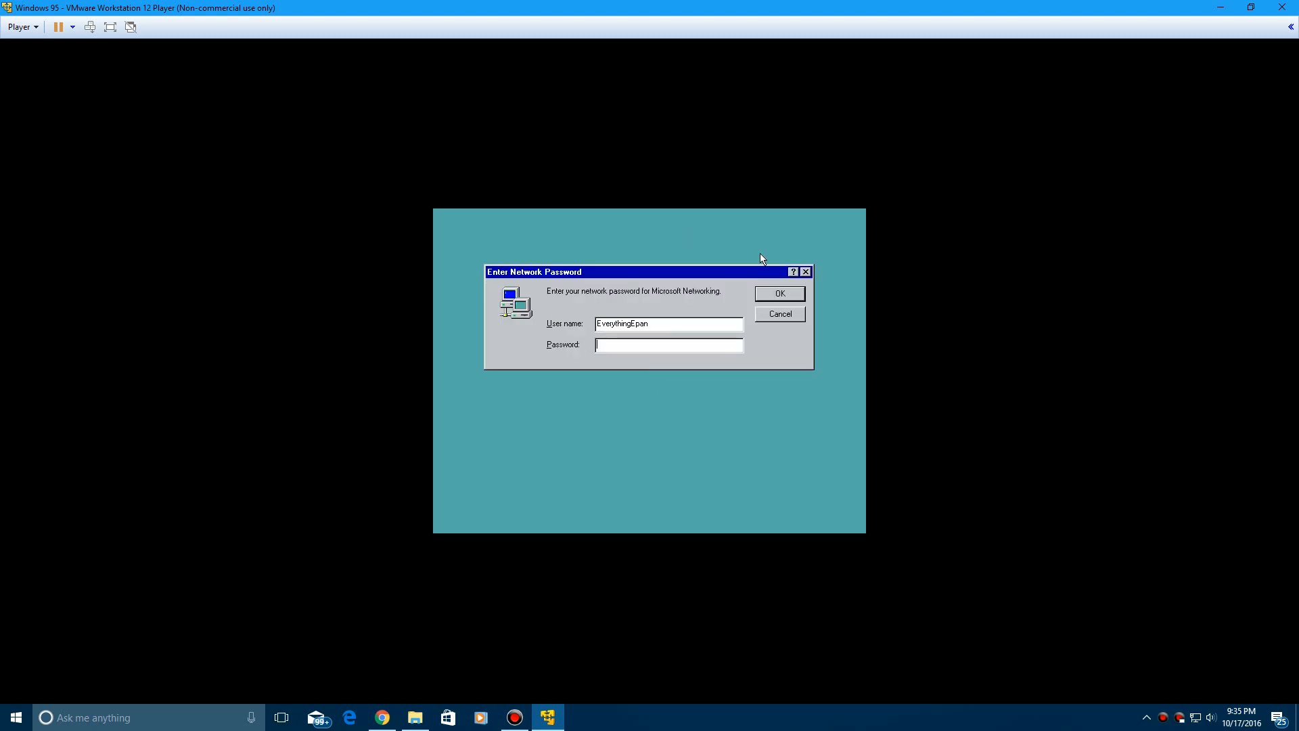
# - Confirm the network password prompt and close the Welcome screen after the restart
pyautogui.click(778, 293)
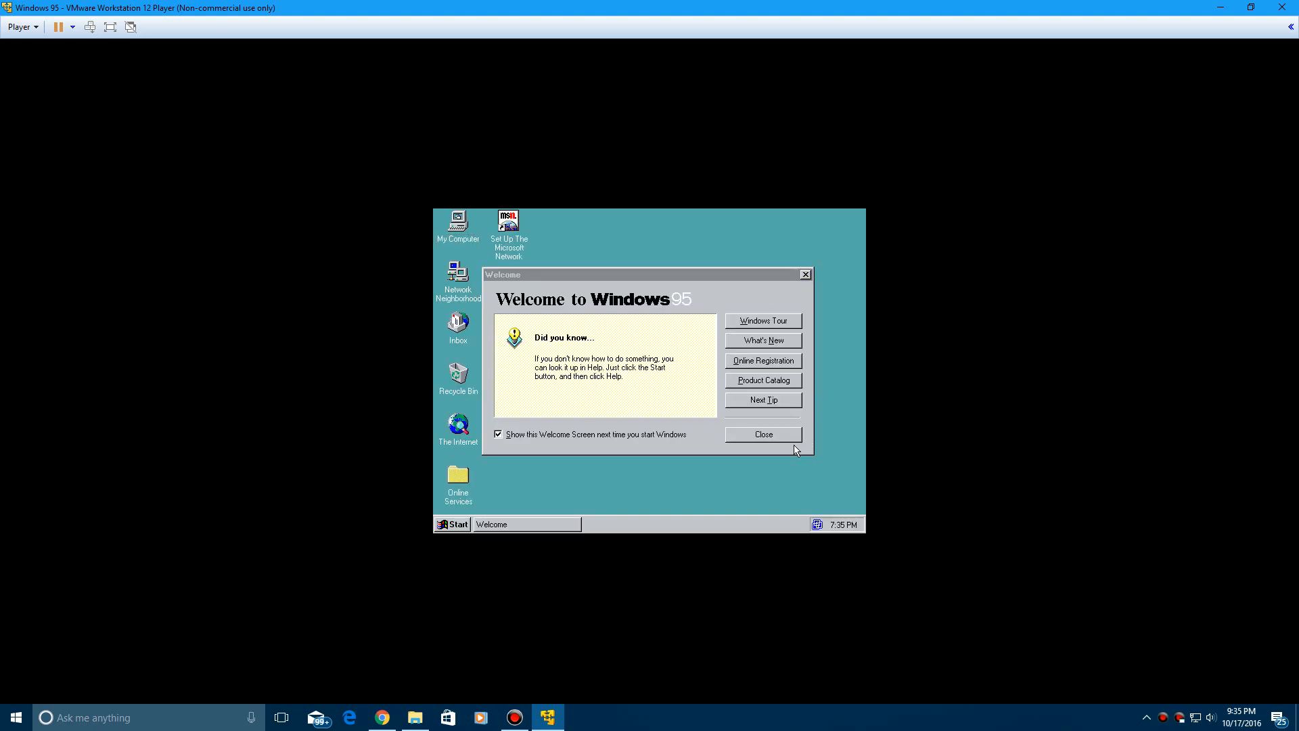
pyautogui.click(761, 433)
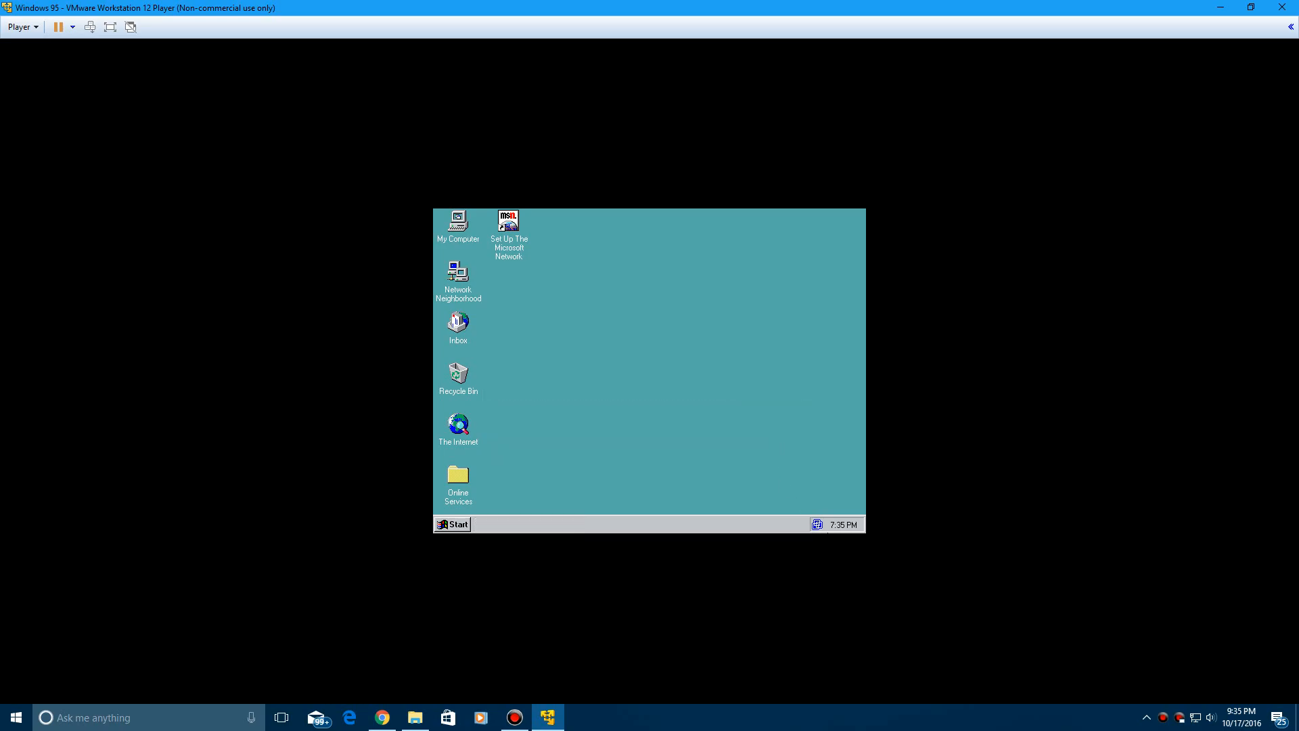
pyautogui.click(452, 524)
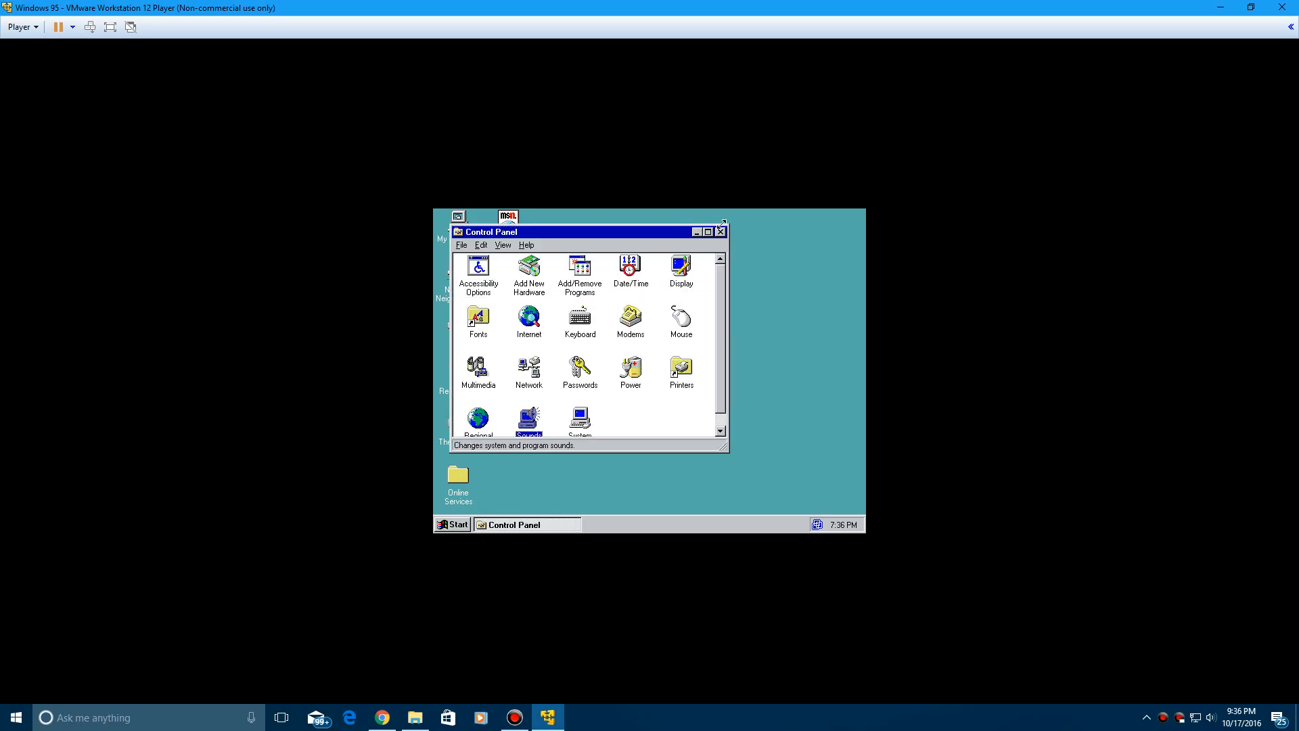
# - View My Computer's System Properties and Device Manager, then open and close Sounds Properties
pyautogui.rightClick(457, 217)
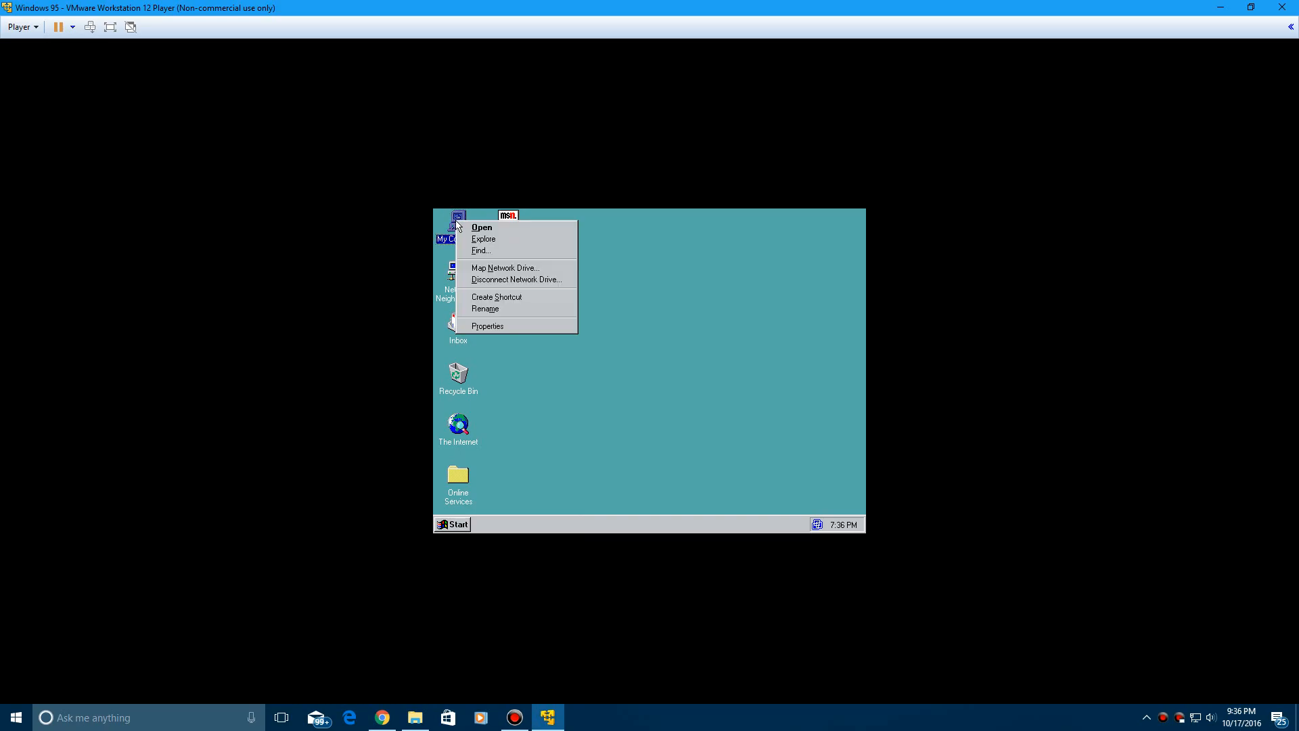
pyautogui.click(488, 325)
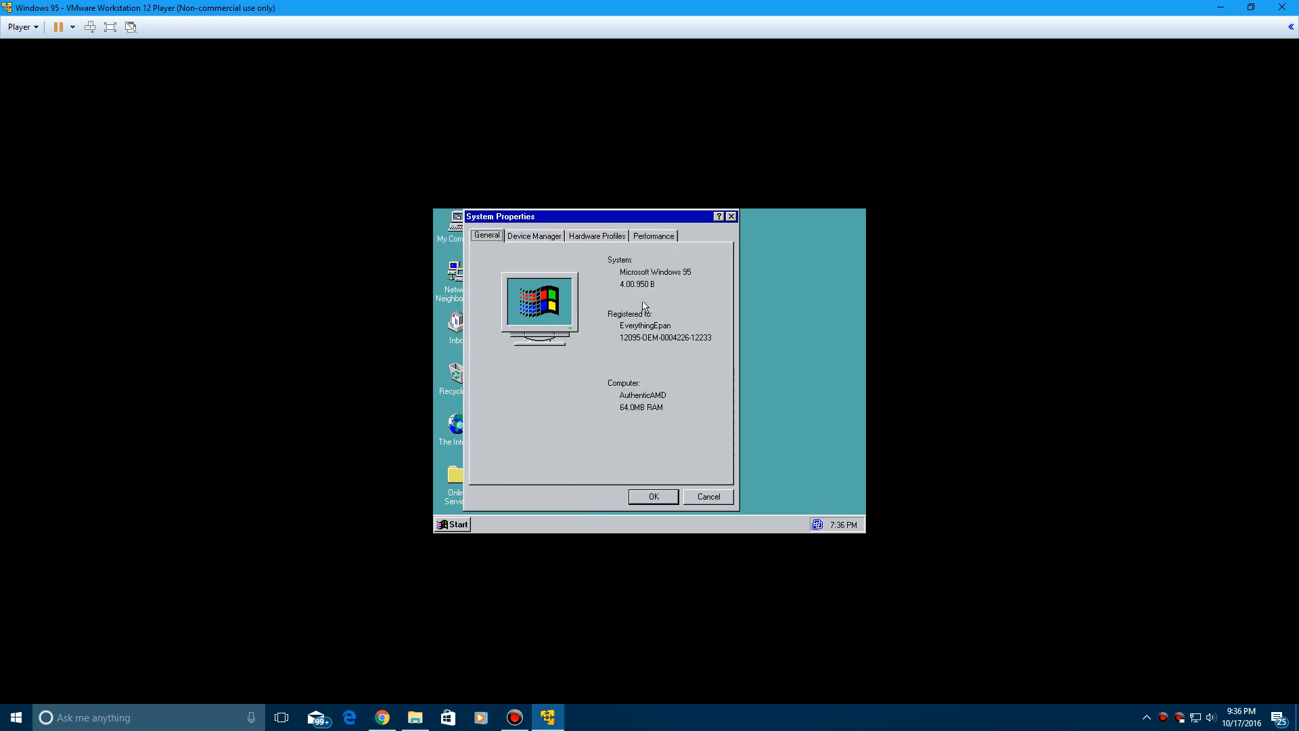
pyautogui.click(534, 236)
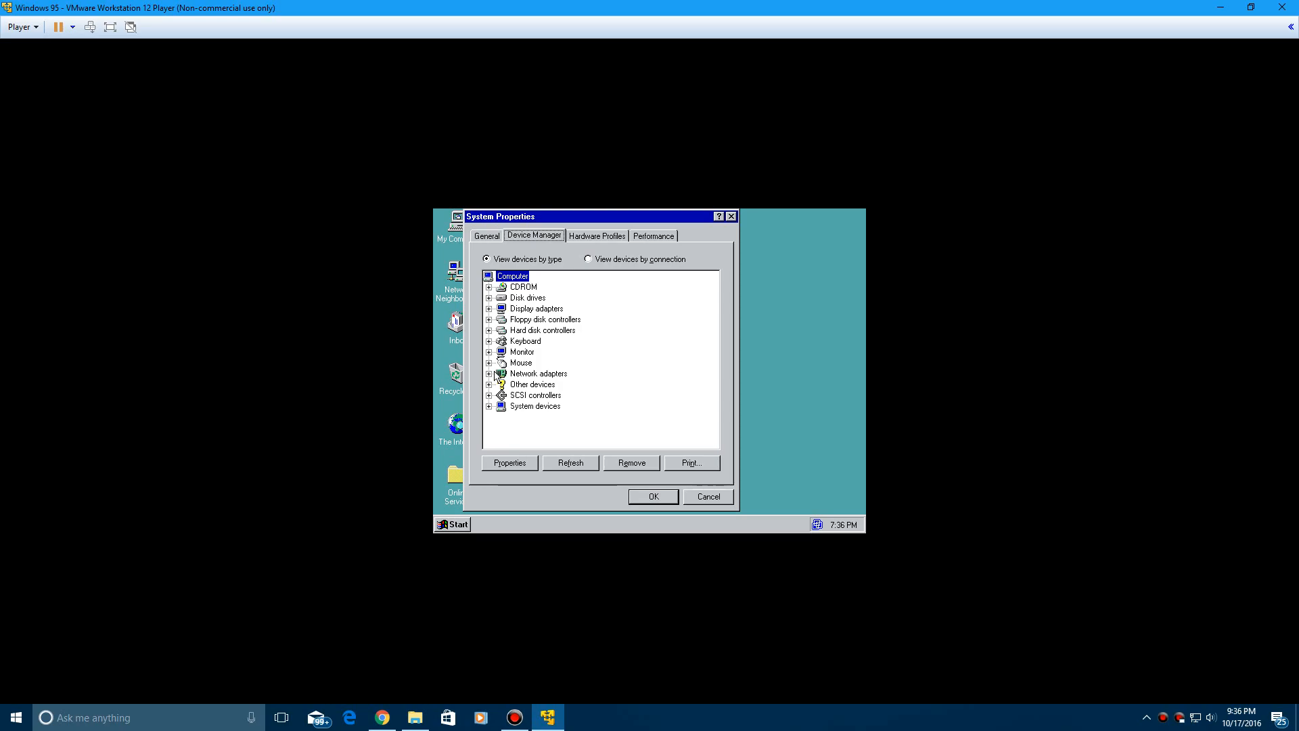
pyautogui.moveTo(527, 396)
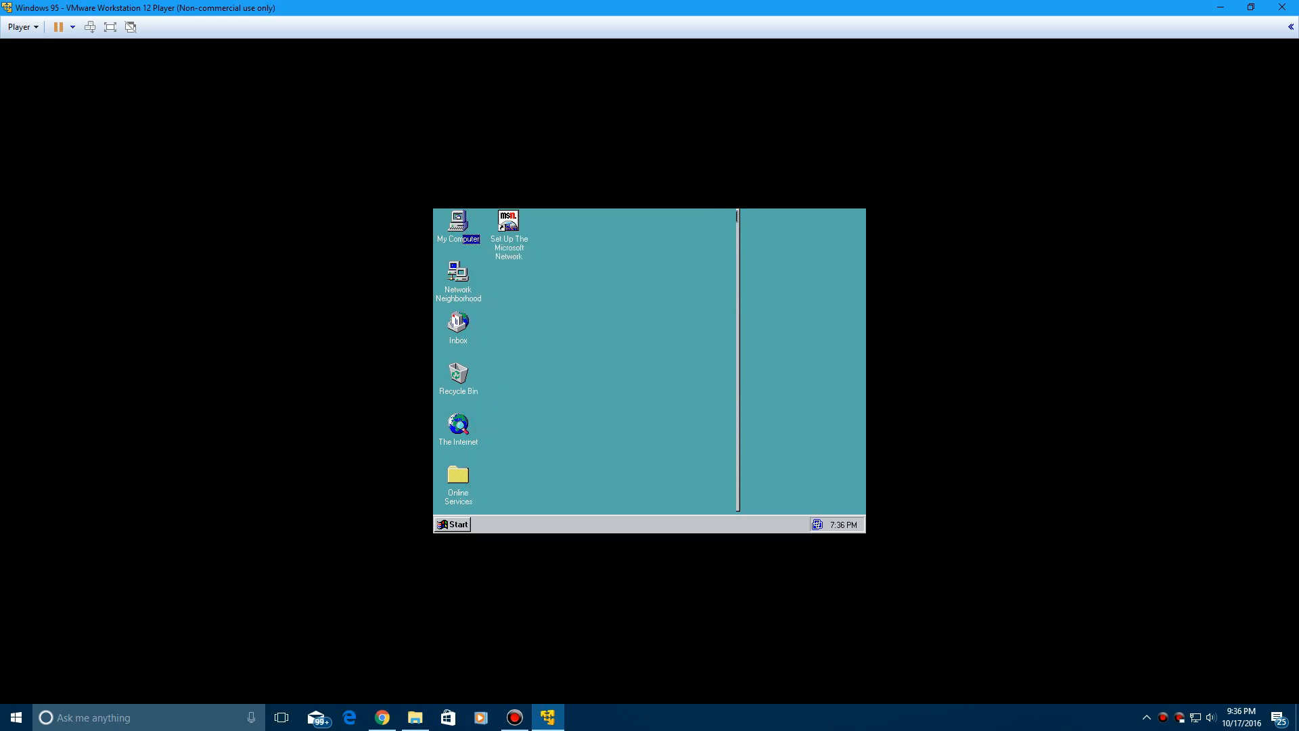
pyautogui.click(452, 524)
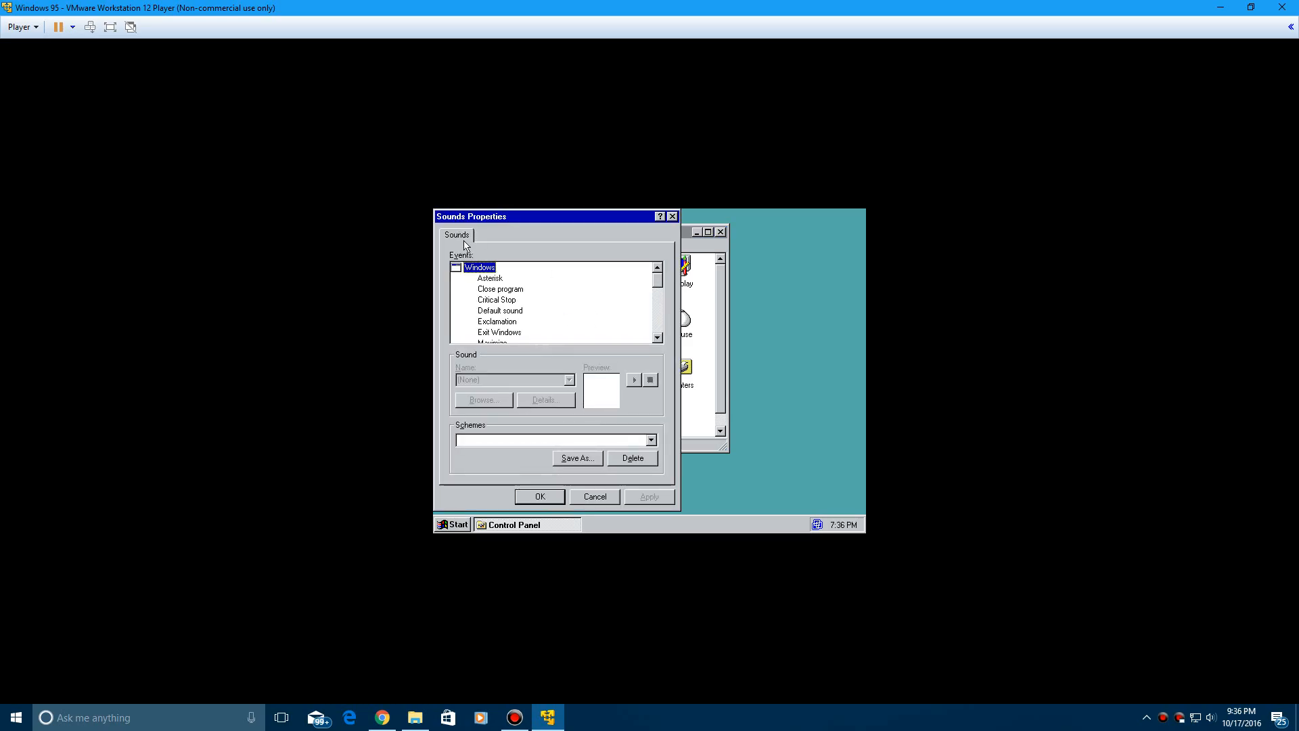
pyautogui.click(594, 496)
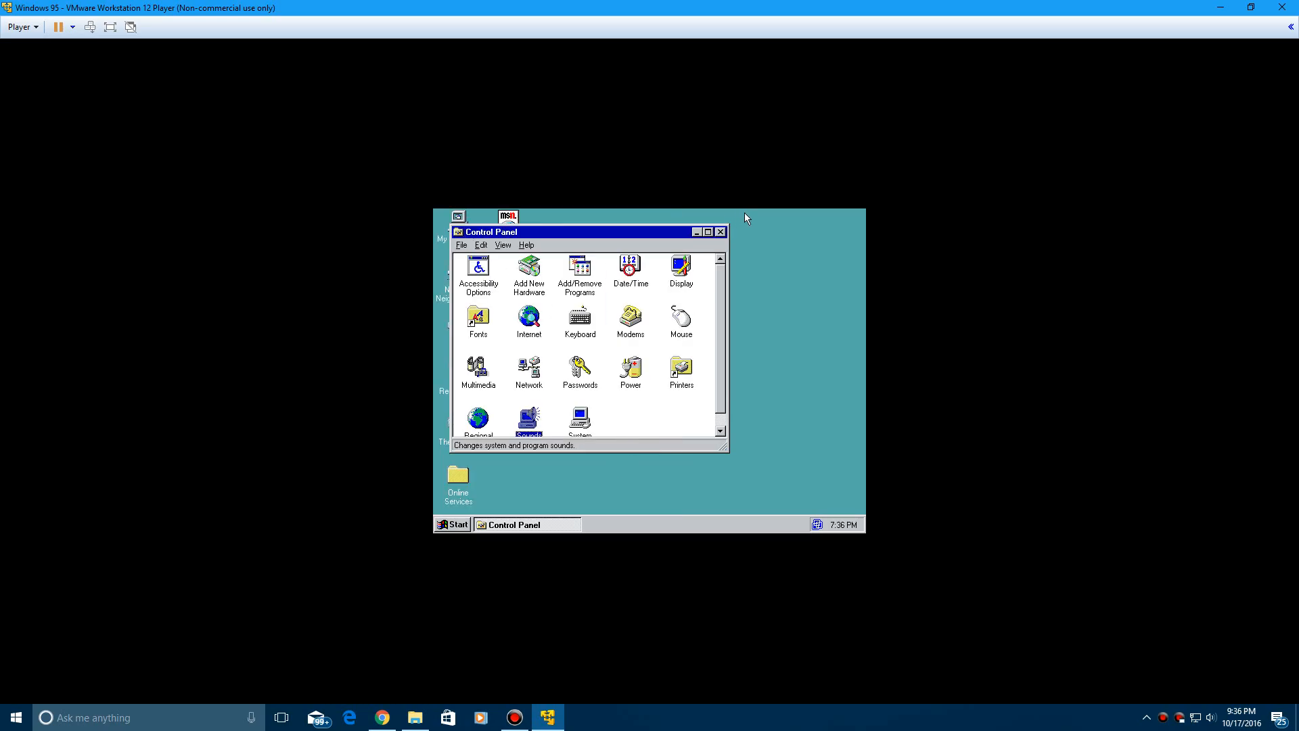